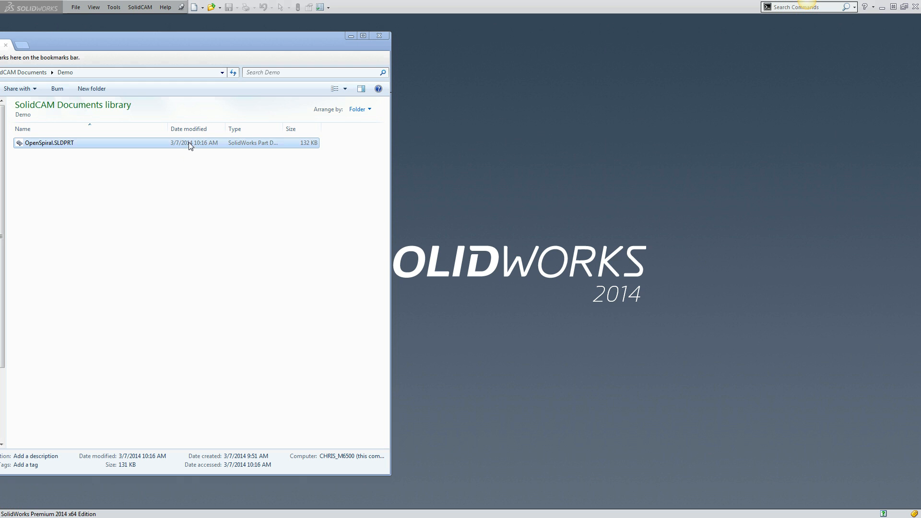
Open OpenSpiral.SLDPRT from the SolidCAM Documents Demo folder
double_click(48, 143)
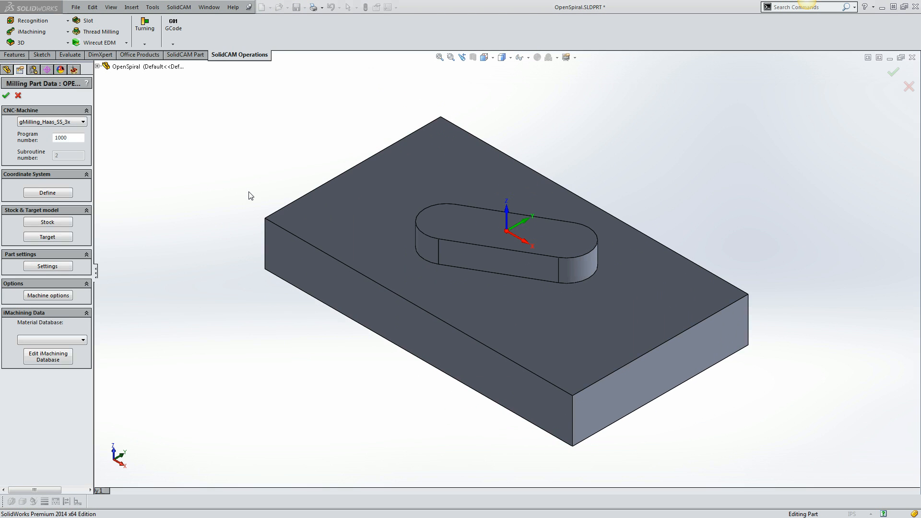
mouse_move(54, 224)
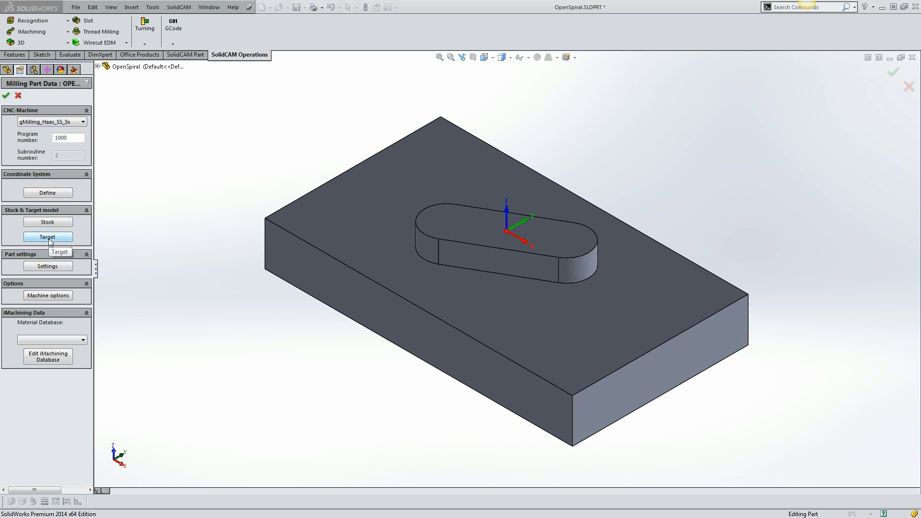
Create and save a new Alum-6061 iMachining material with 45000 psi ultimate tensile strength
click(48, 356)
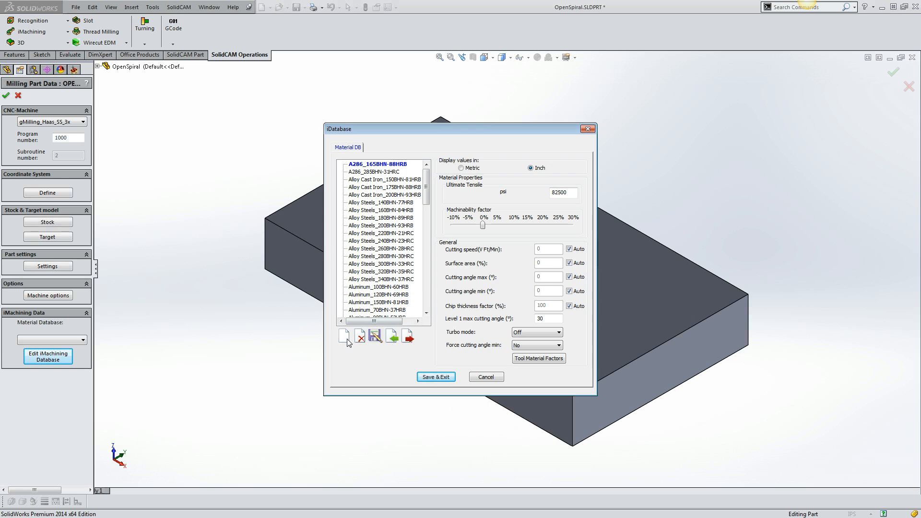
click(345, 336)
text(Alum-60)
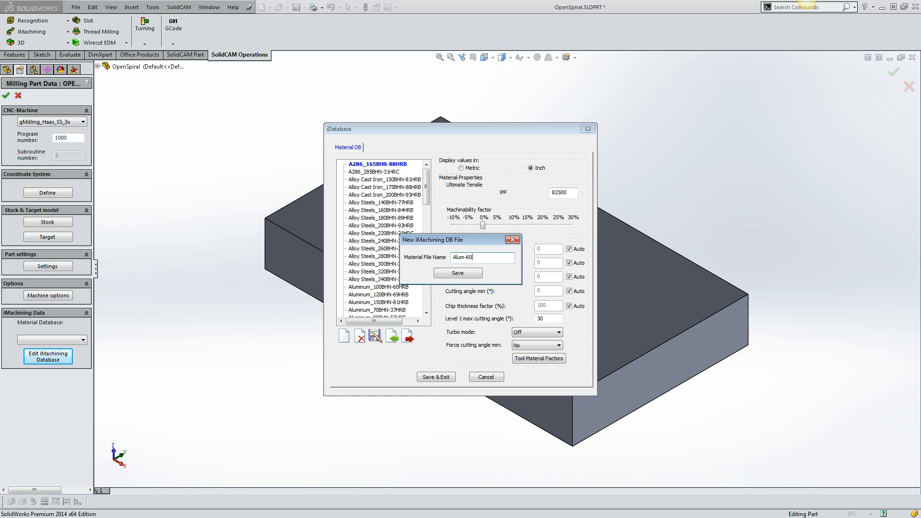
text(61)
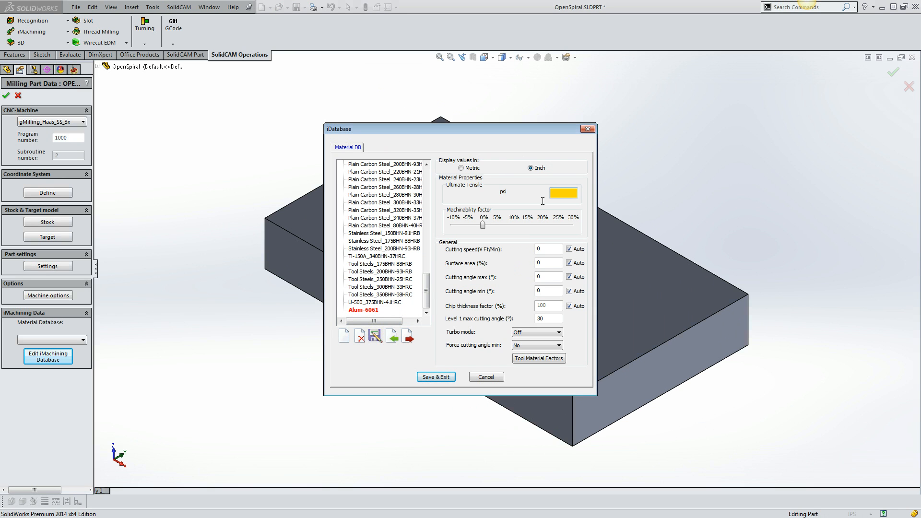
text(45000)
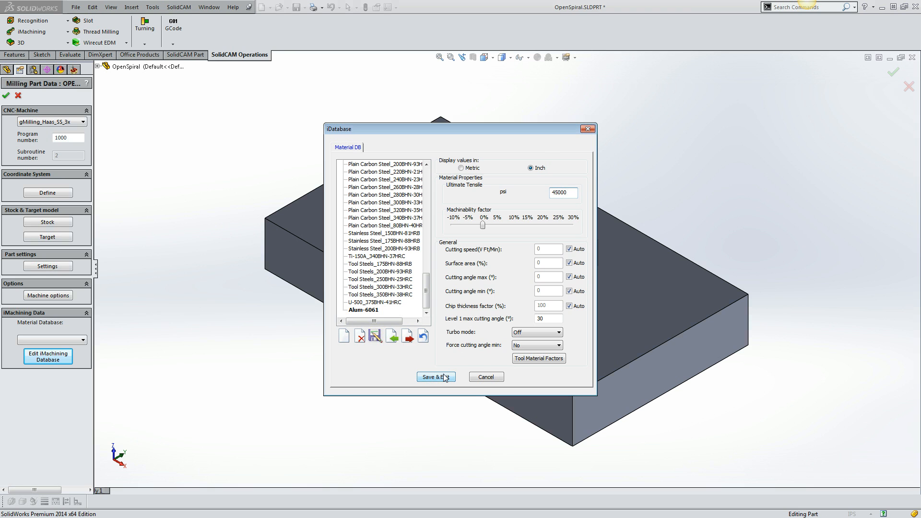
click(434, 376)
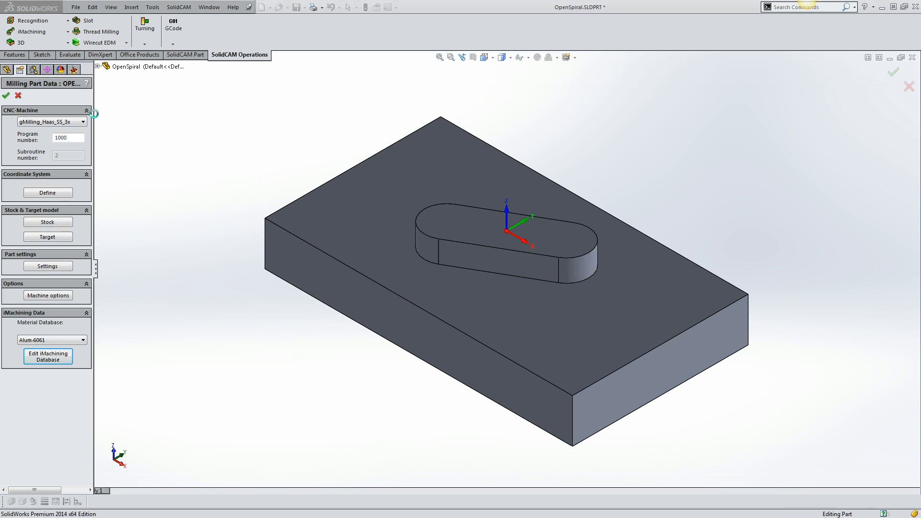
Start an iMachining operation with a two-chain contour geometry and the upper level picked from the model
click(6, 95)
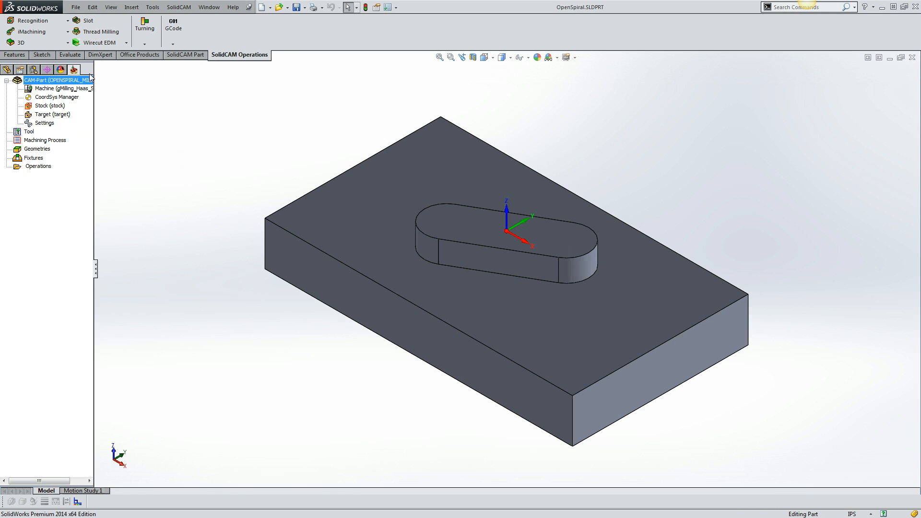
click(32, 31)
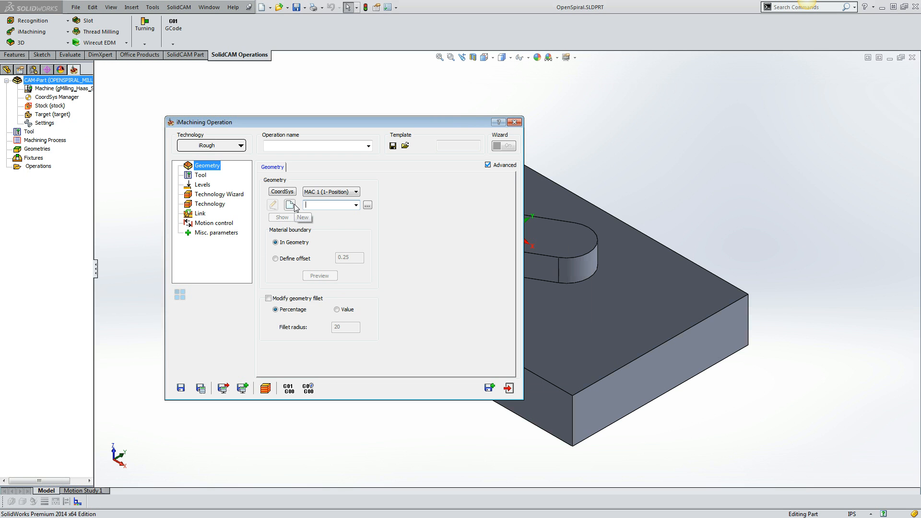
click(289, 205)
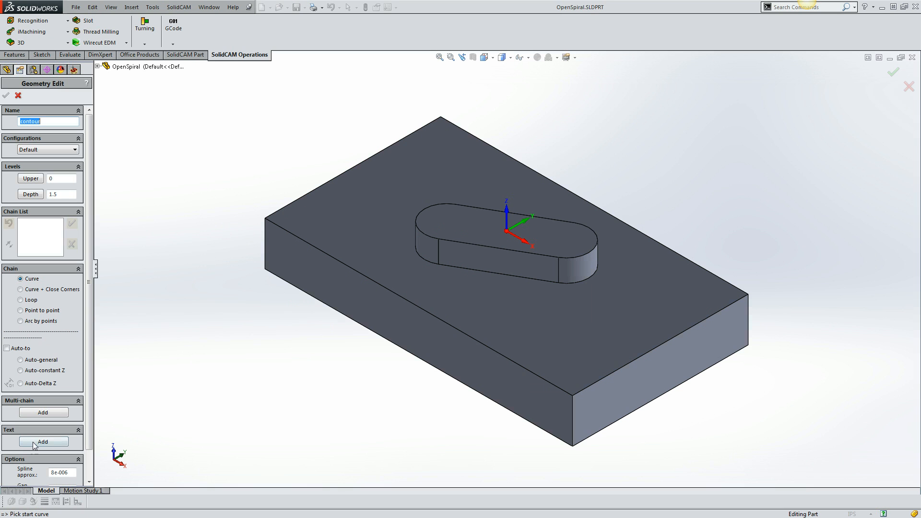
click(892, 71)
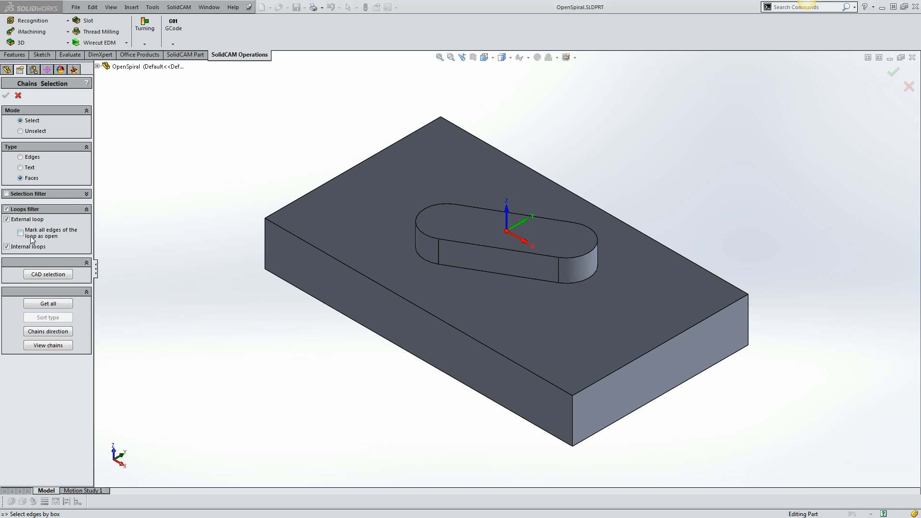
click(306, 214)
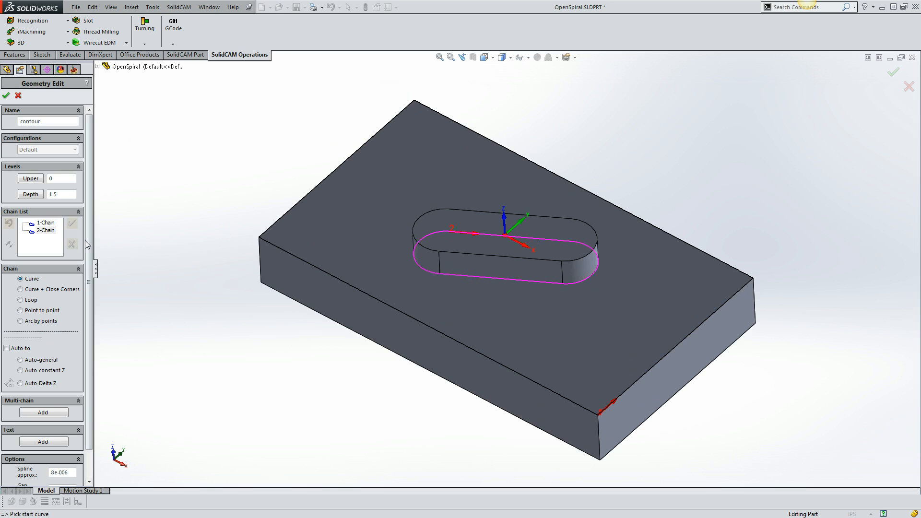
mouse_move(82, 162)
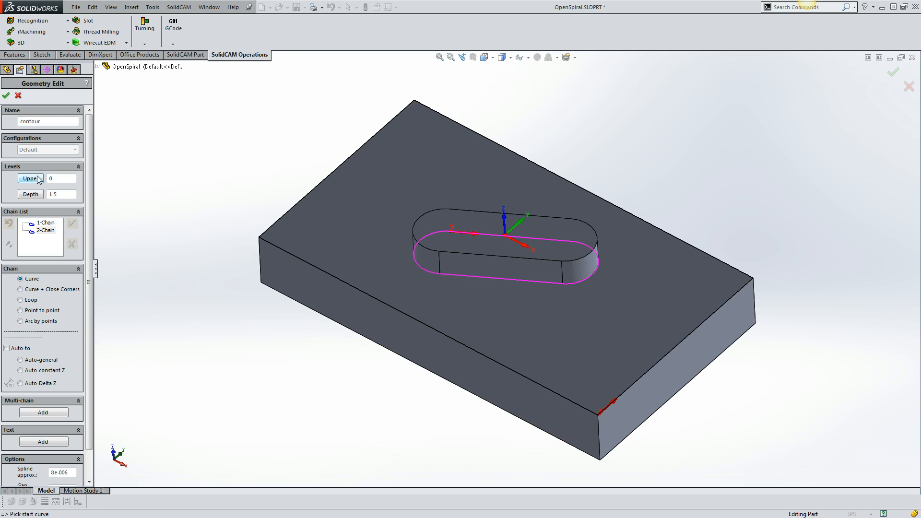
click(30, 178)
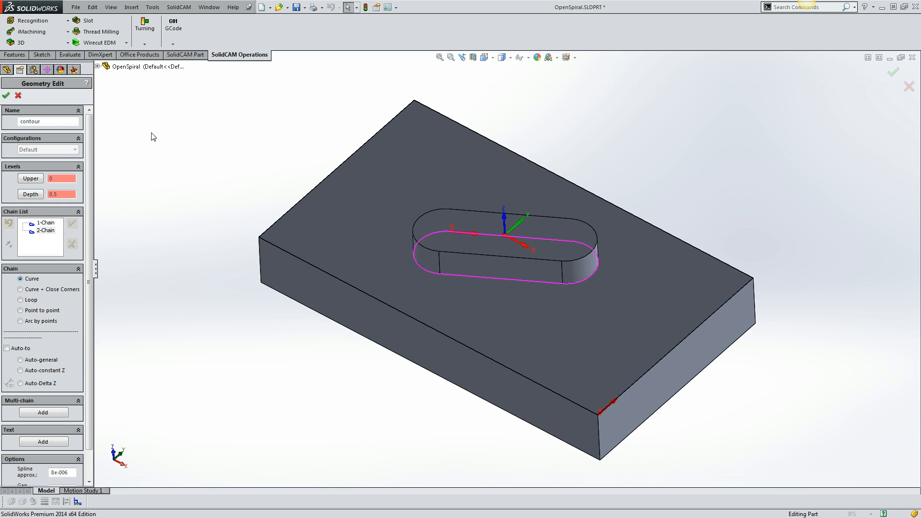
Confirm the contour and assign a new 0.5-inch end mill as tool 1
click(5, 95)
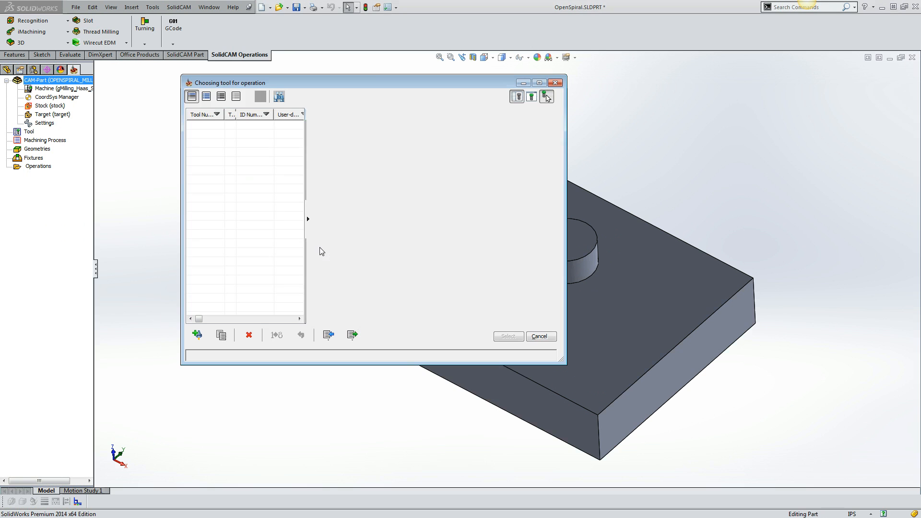
click(197, 335)
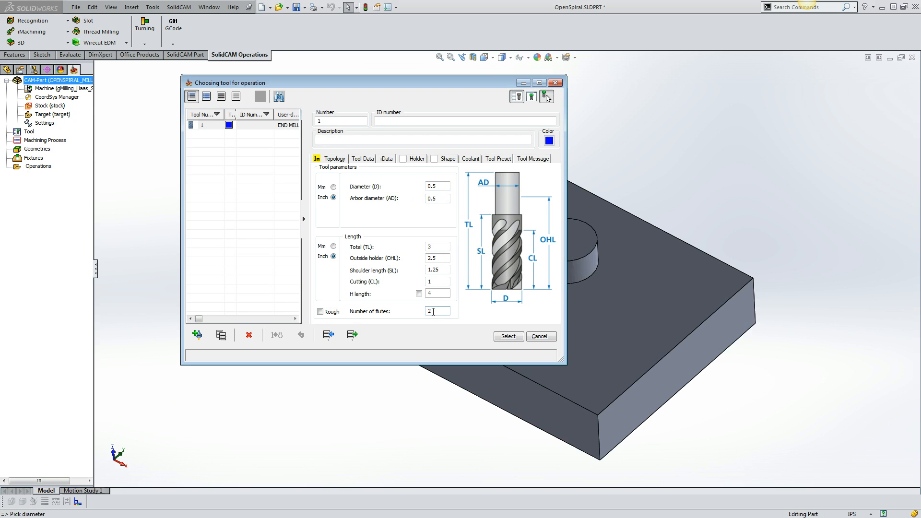
text(4)
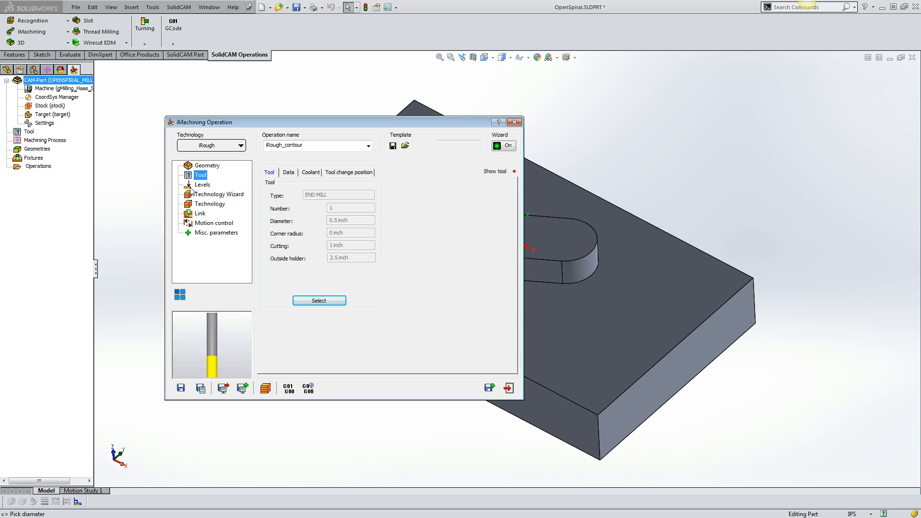
Check milling levels (upper 0, depth 0.5) and set automatic step down at machining level 3
click(202, 185)
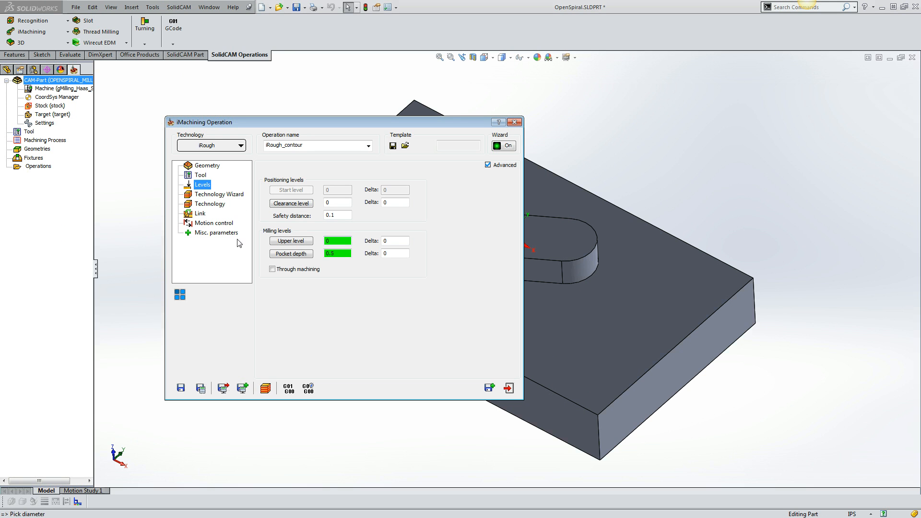
click(219, 194)
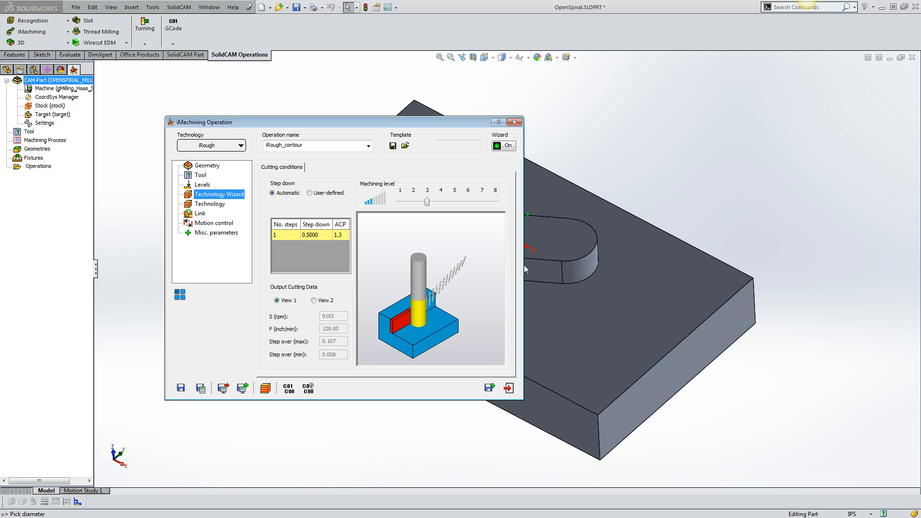
mouse_move(418, 193)
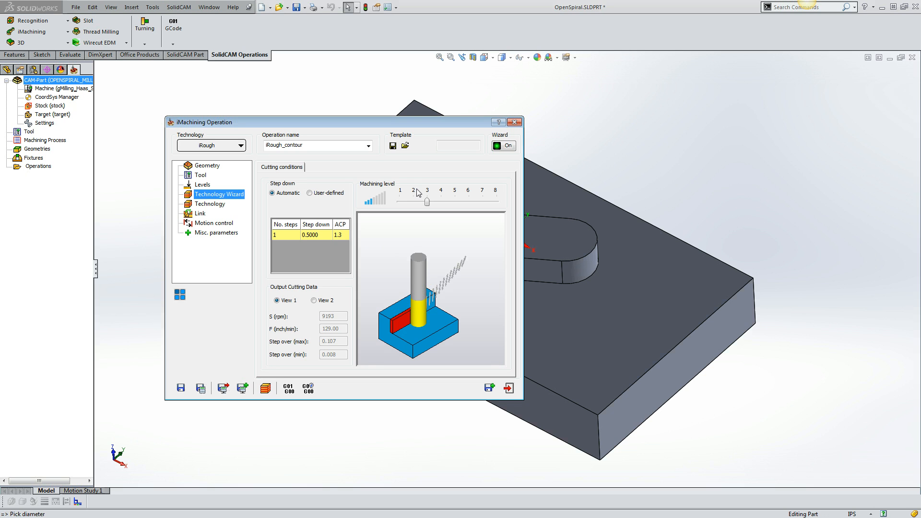
mouse_move(327, 294)
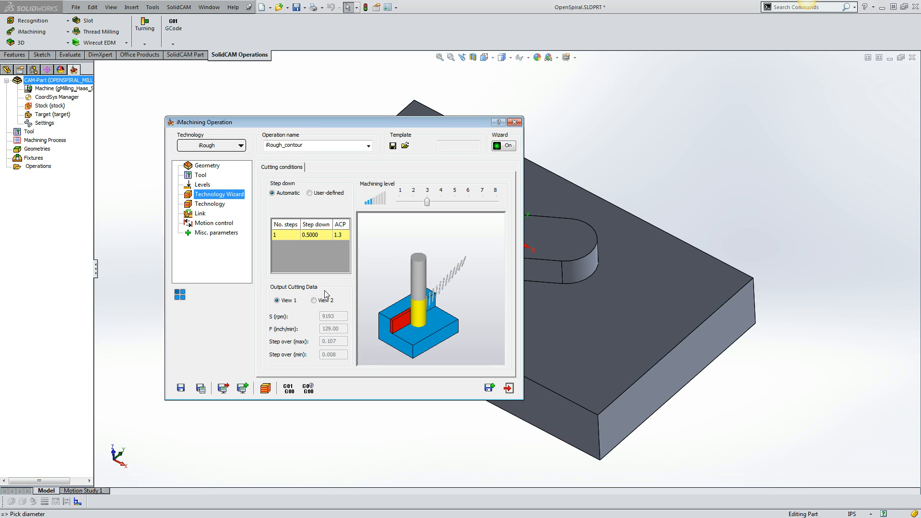
mouse_move(310, 277)
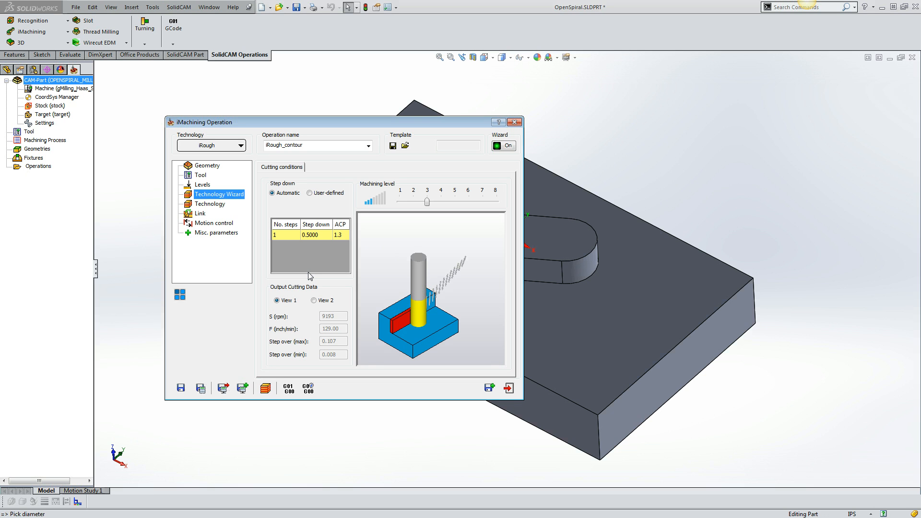
mouse_move(436, 206)
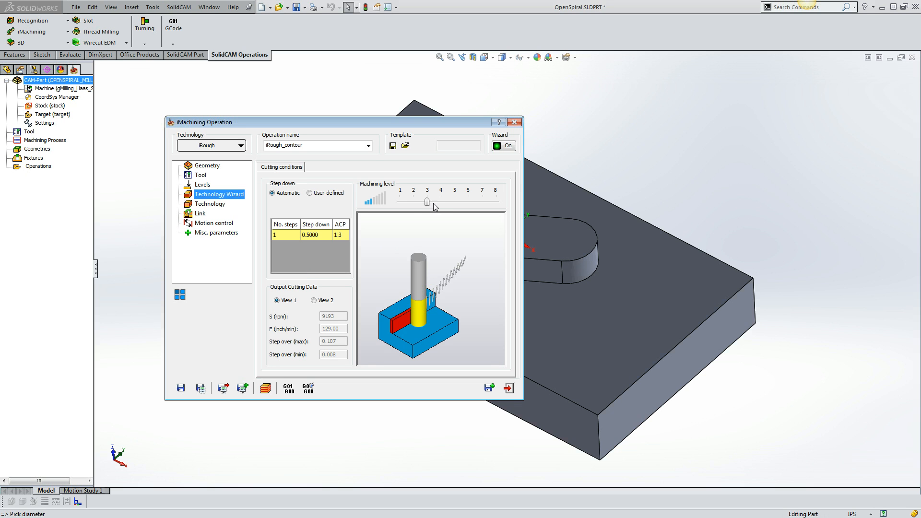
mouse_move(362, 200)
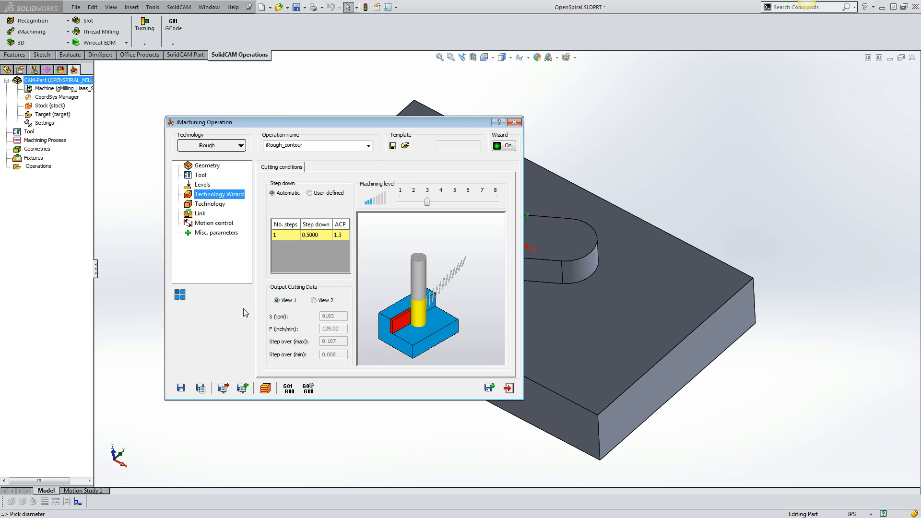
mouse_move(201, 387)
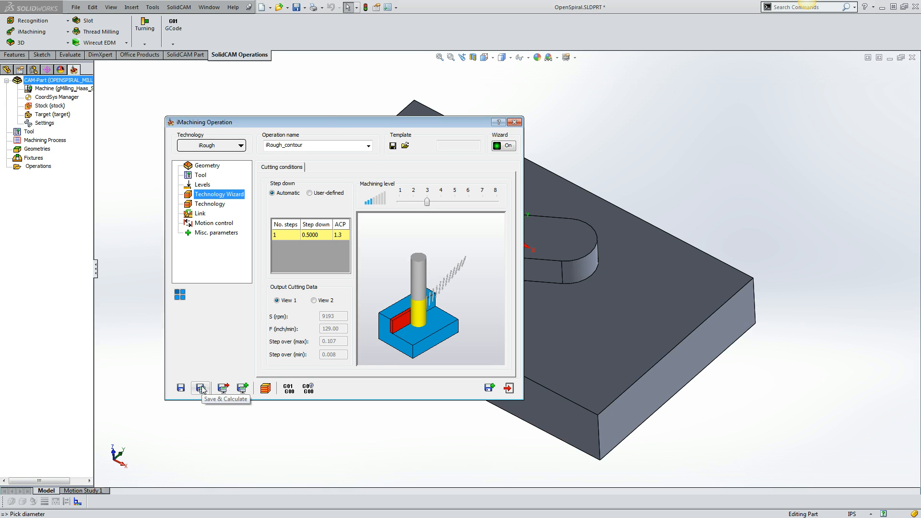
Calculate the iRough_contour toolpath and play its spiral roughing simulation in Host CAD mode
click(201, 387)
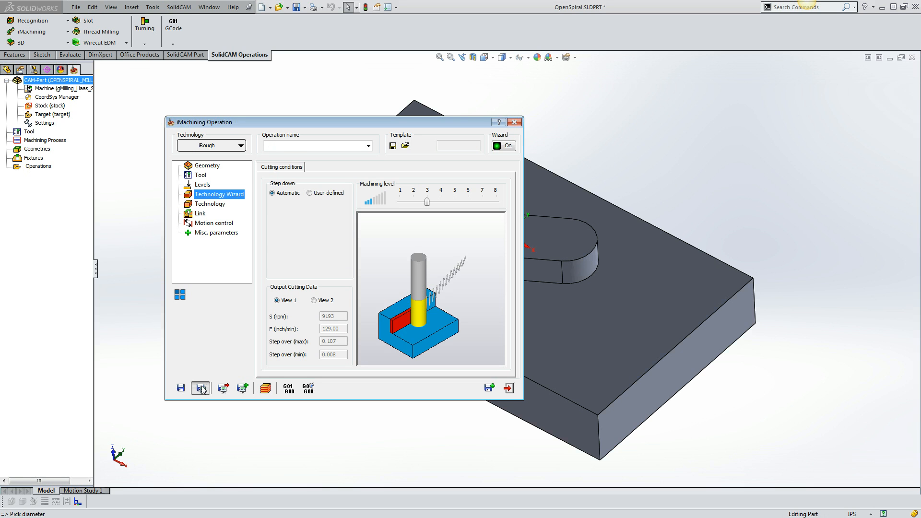
click(201, 388)
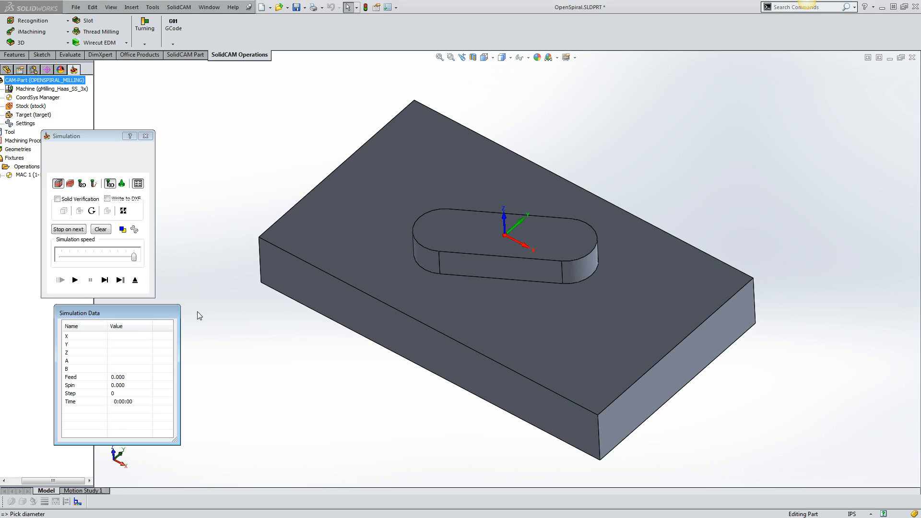
click(74, 280)
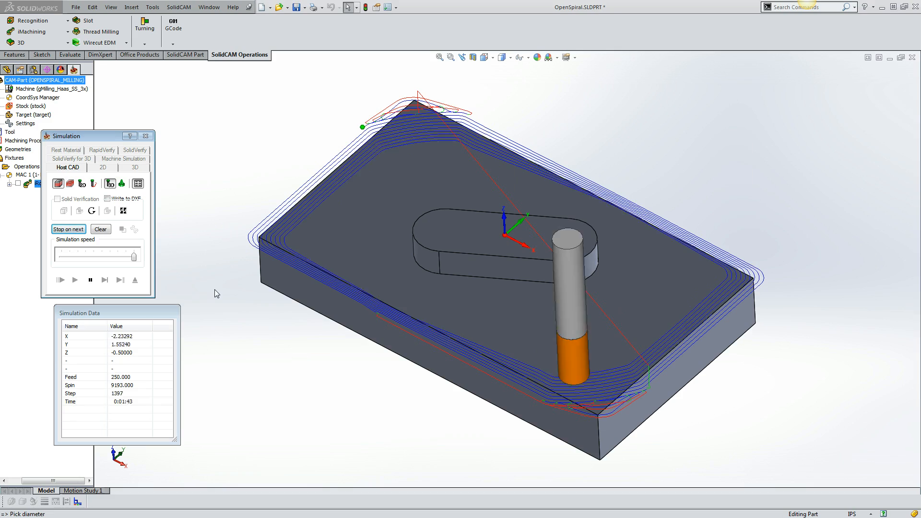
click(74, 279)
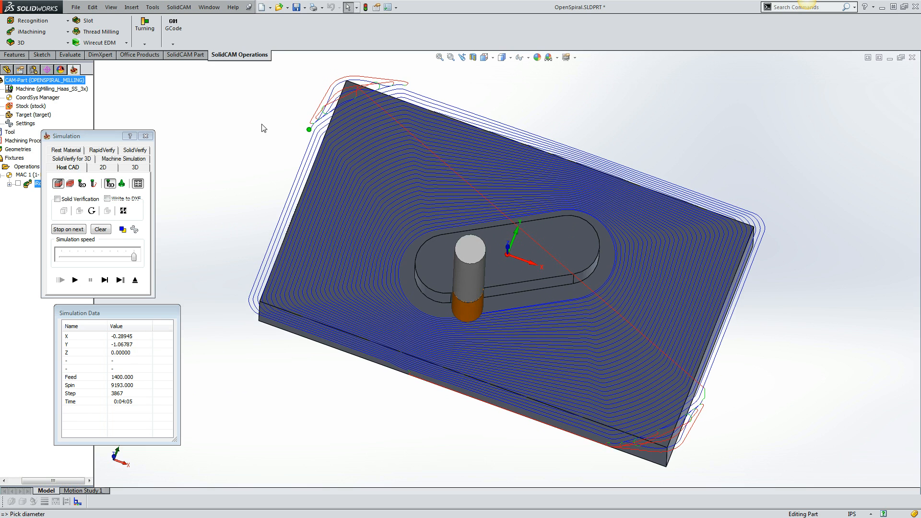
mouse_move(350, 94)
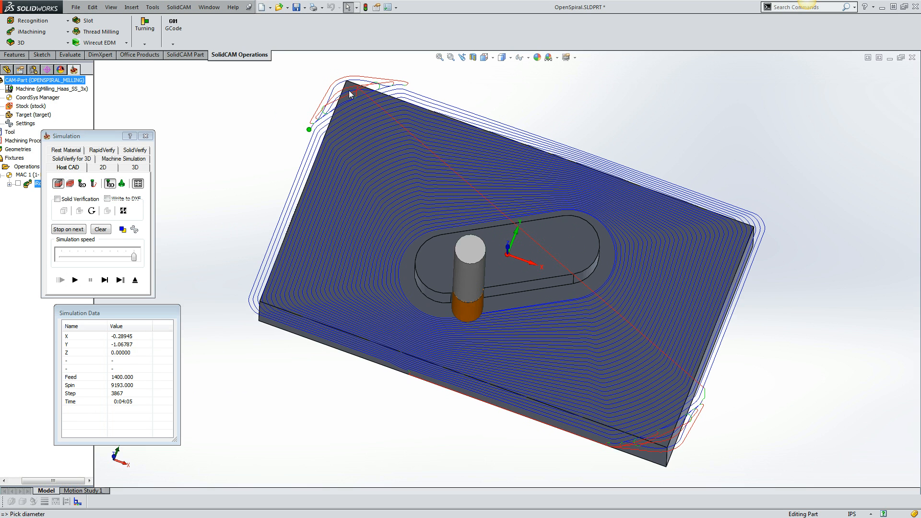
mouse_move(346, 90)
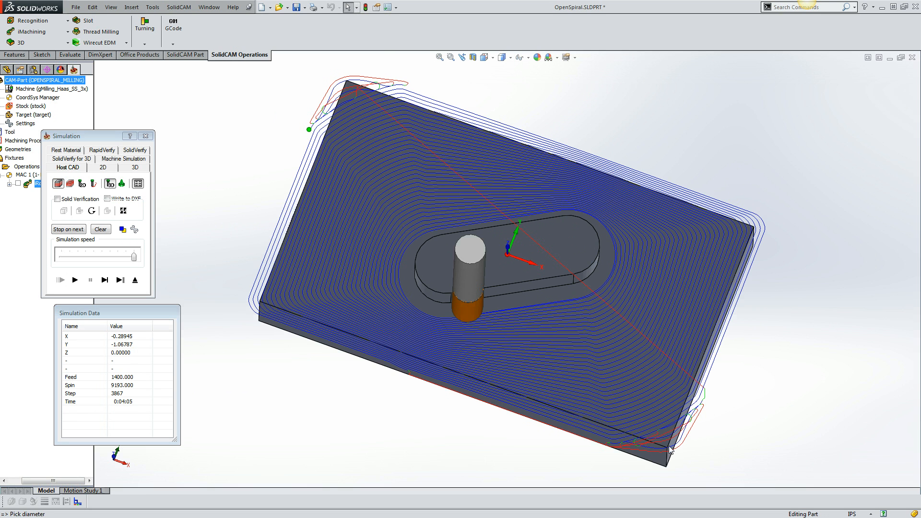
mouse_move(227, 151)
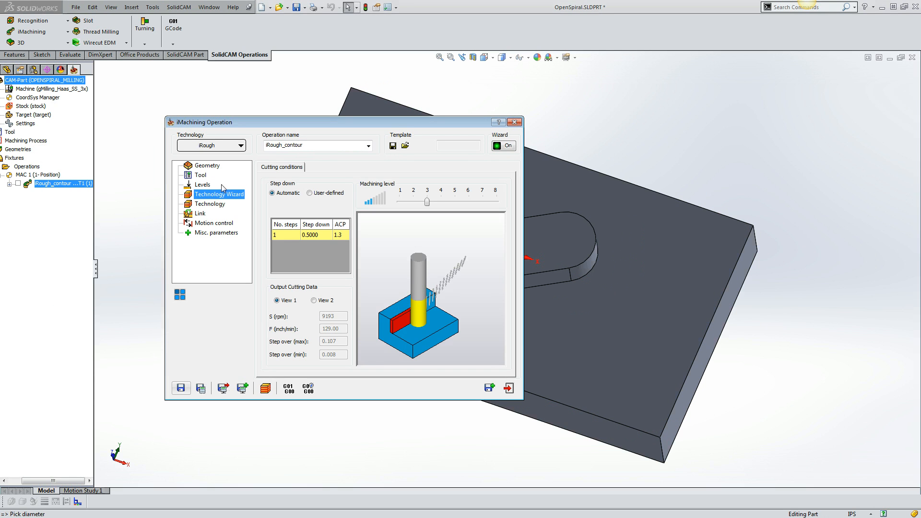
Set morphing spiral efficiency to 10, recalculate, and replay the roughing simulation
click(210, 203)
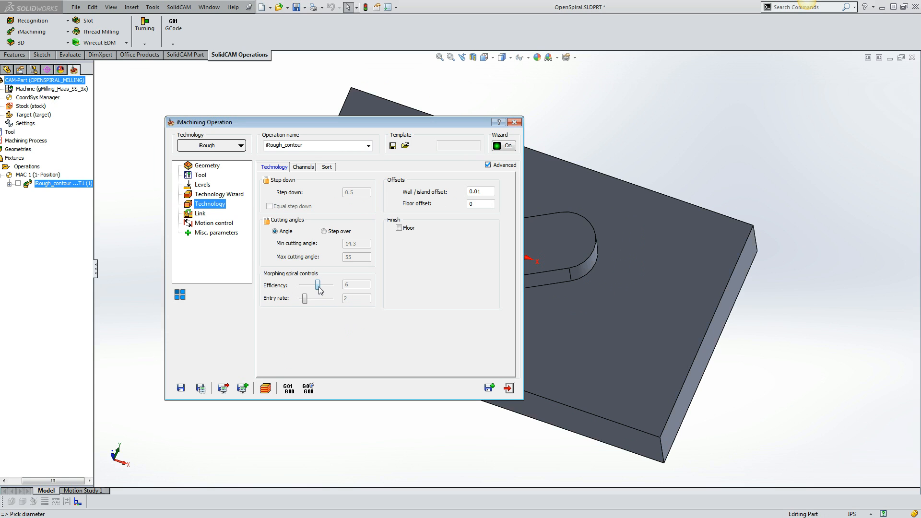
drag(309, 285, 320, 285)
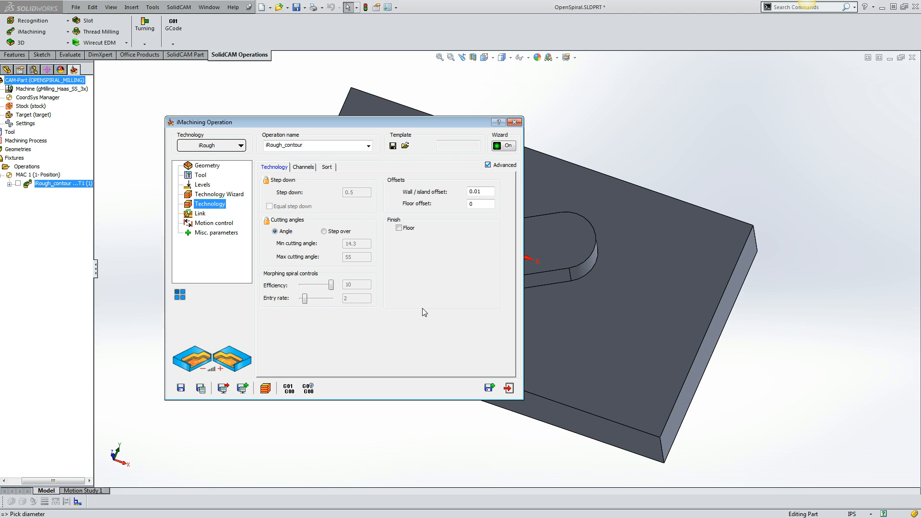
mouse_move(296, 324)
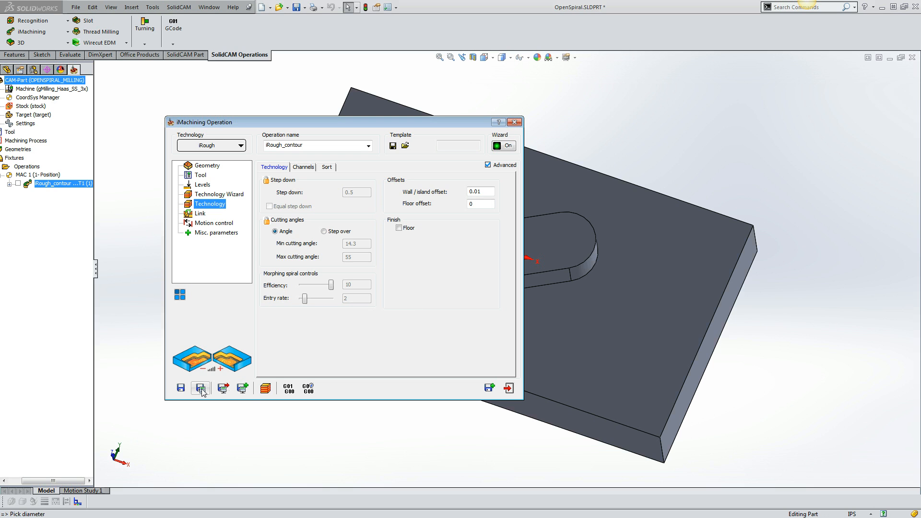
mouse_move(201, 387)
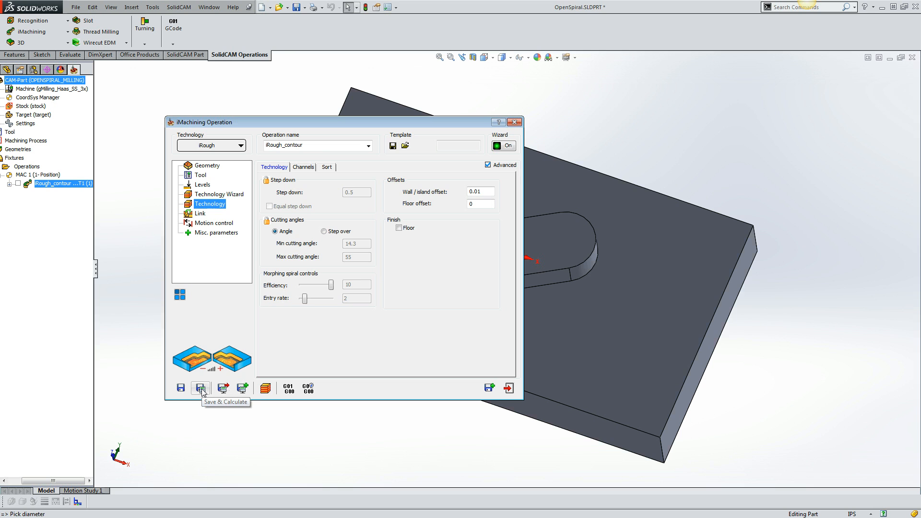
click(201, 387)
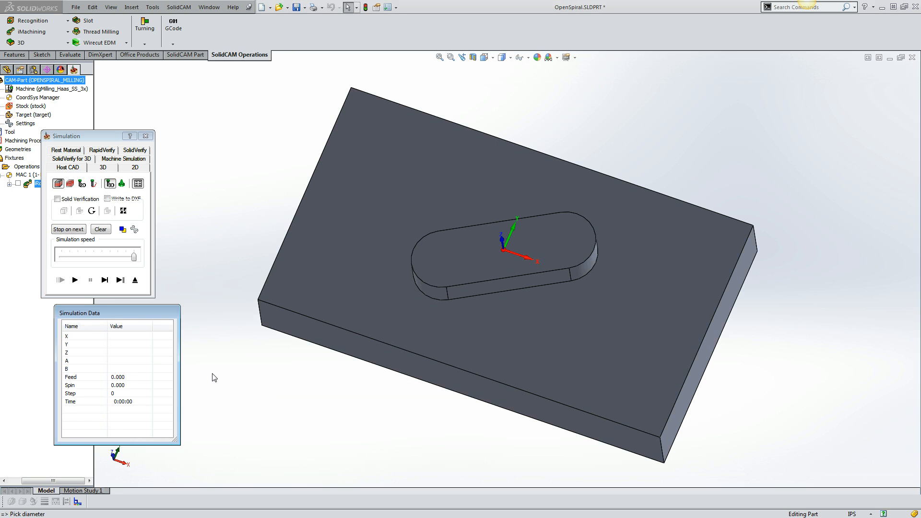
click(75, 280)
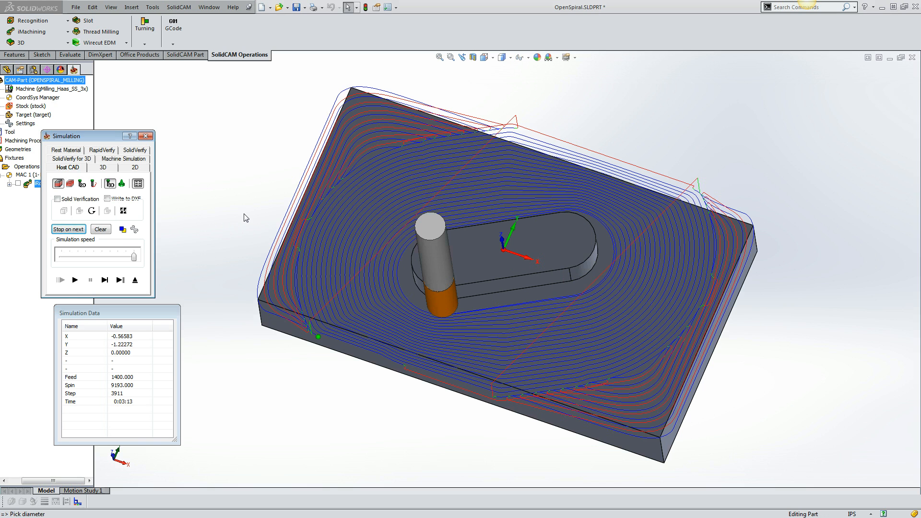
mouse_move(367, 152)
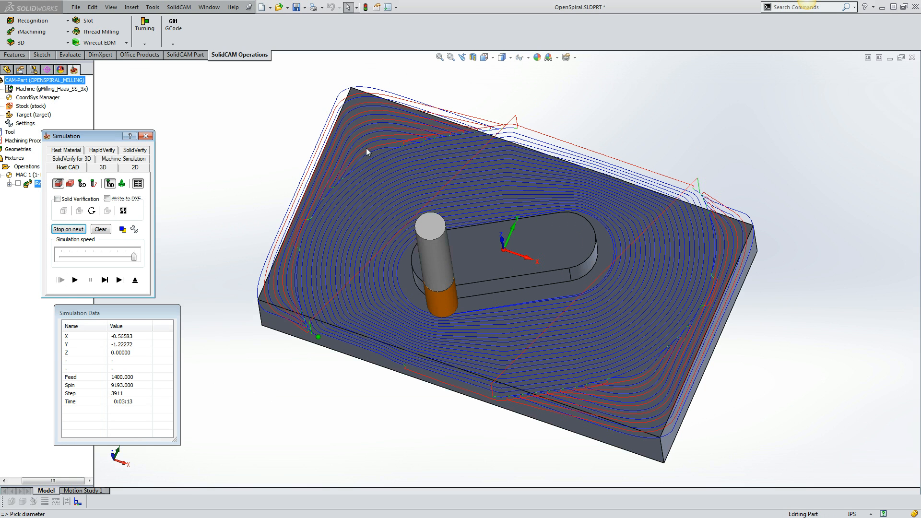
mouse_move(283, 189)
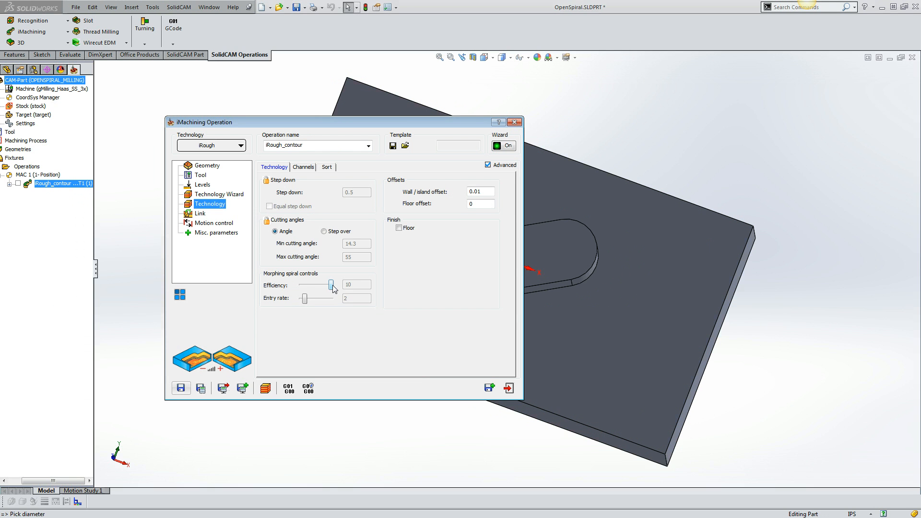
Drop the morphing spiral efficiency slider to 1 and recalculate the toolpath
drag(331, 285, 302, 285)
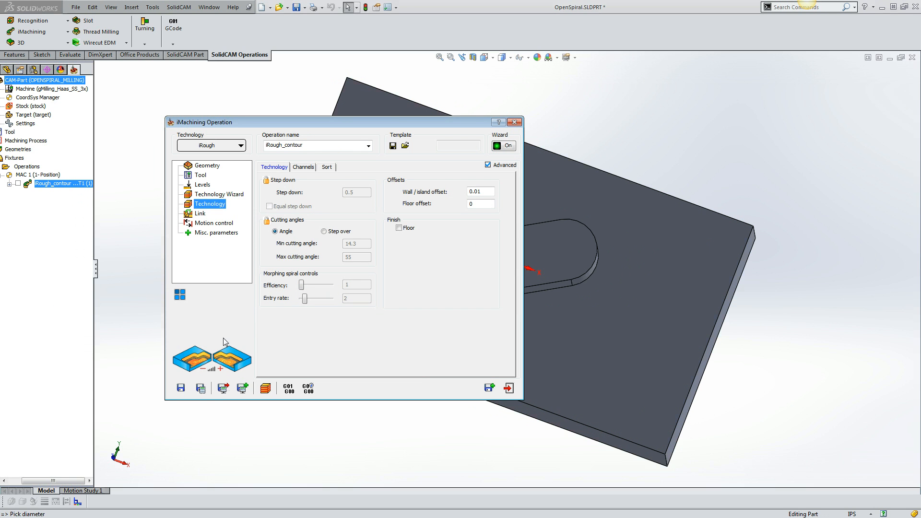
click(200, 388)
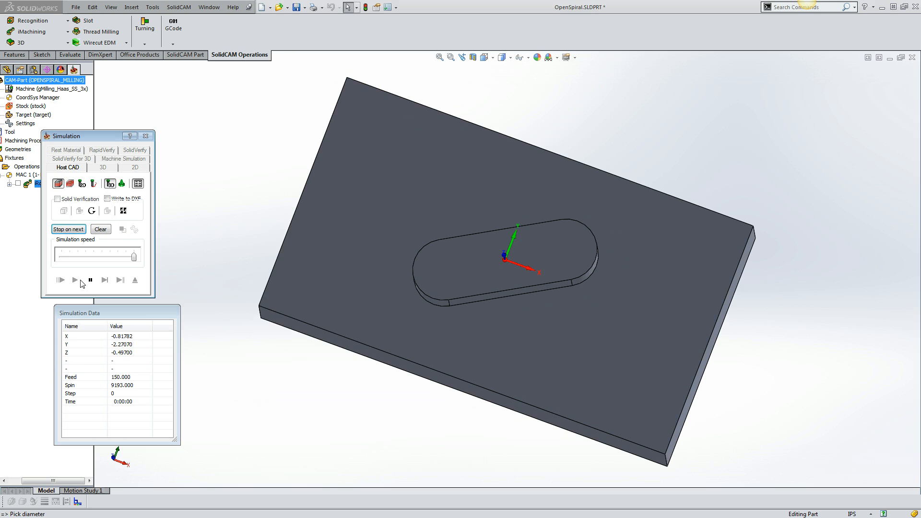
Play the efficiency-1 roughing simulation through to the end in Host CAD mode
click(61, 280)
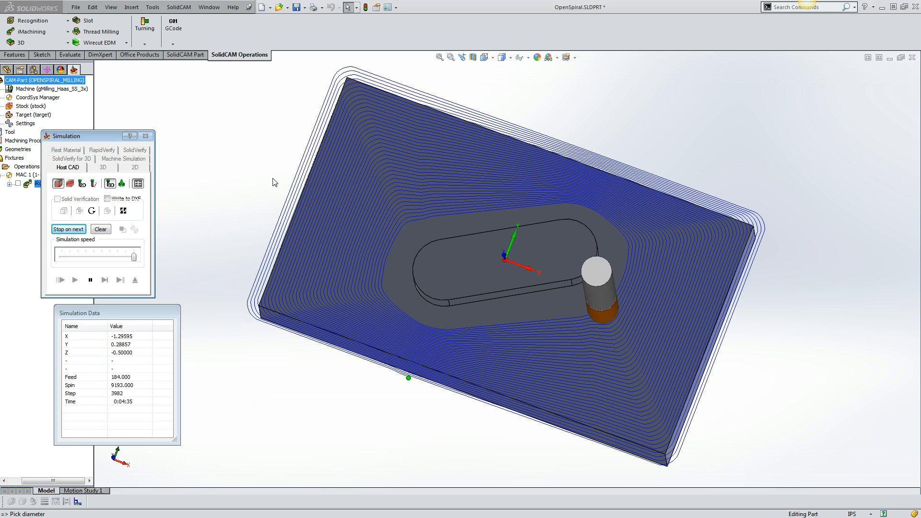
click(74, 280)
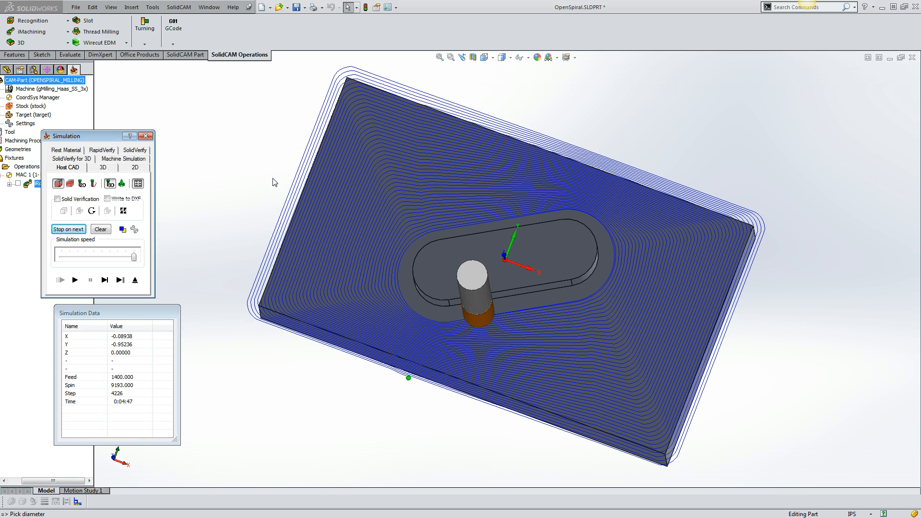
mouse_move(146, 283)
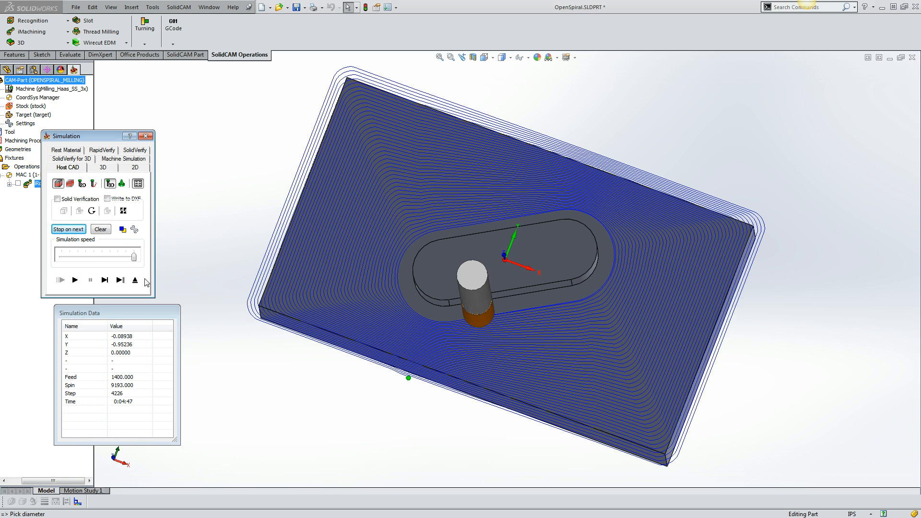
mouse_move(188, 254)
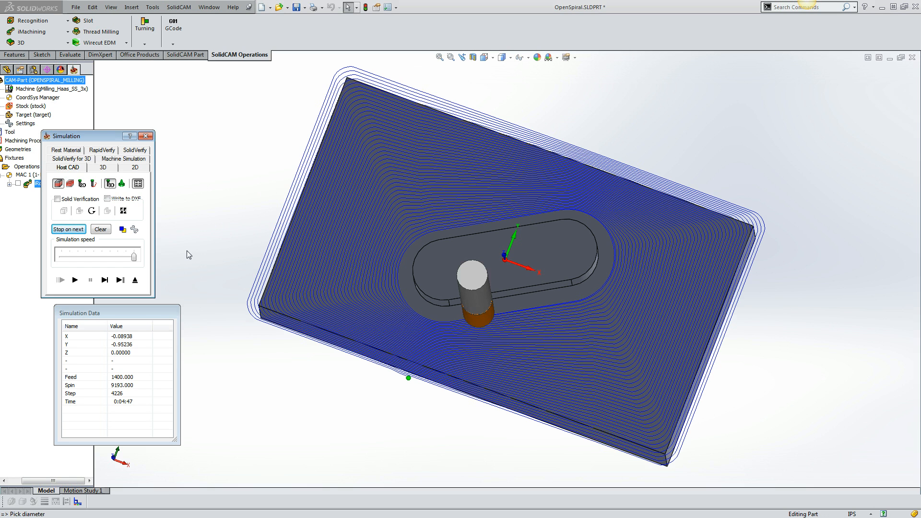
mouse_move(144, 282)
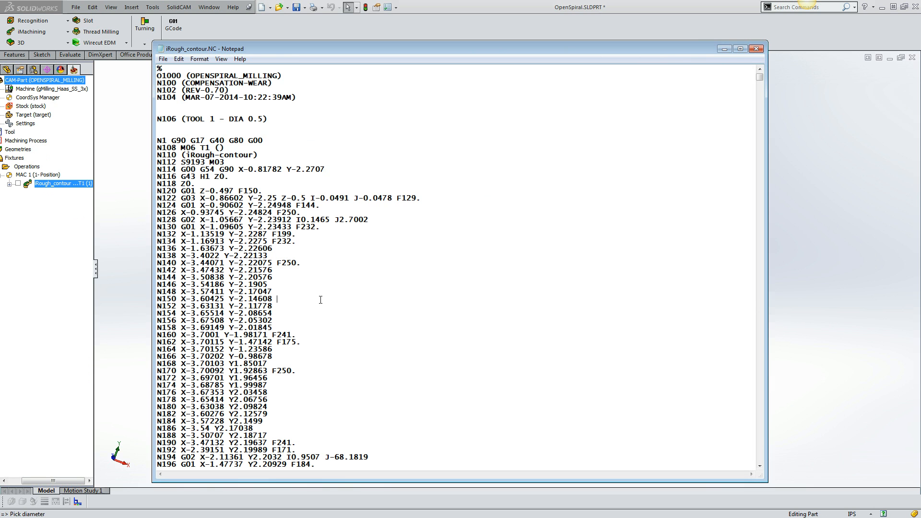
Scroll through the iRough_contour.NC G-code program lines in Notepad
scroll(down, 3)
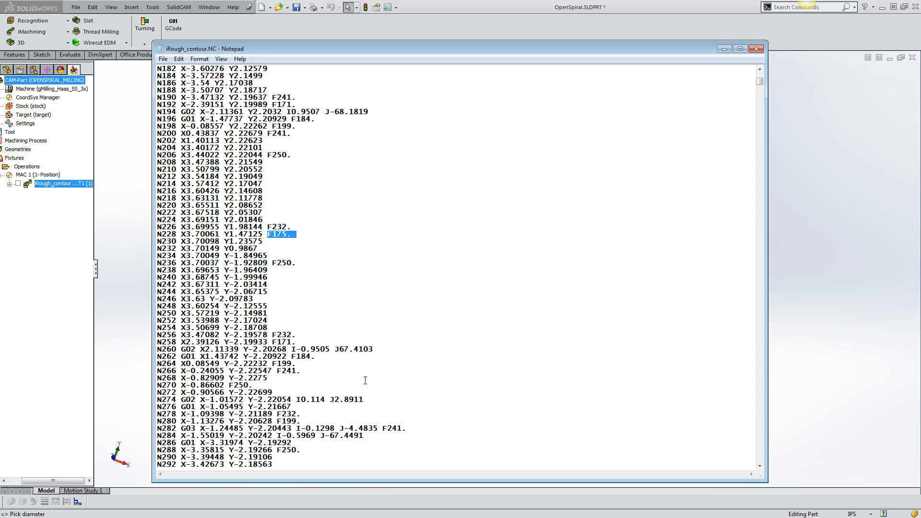
scroll(down, 3)
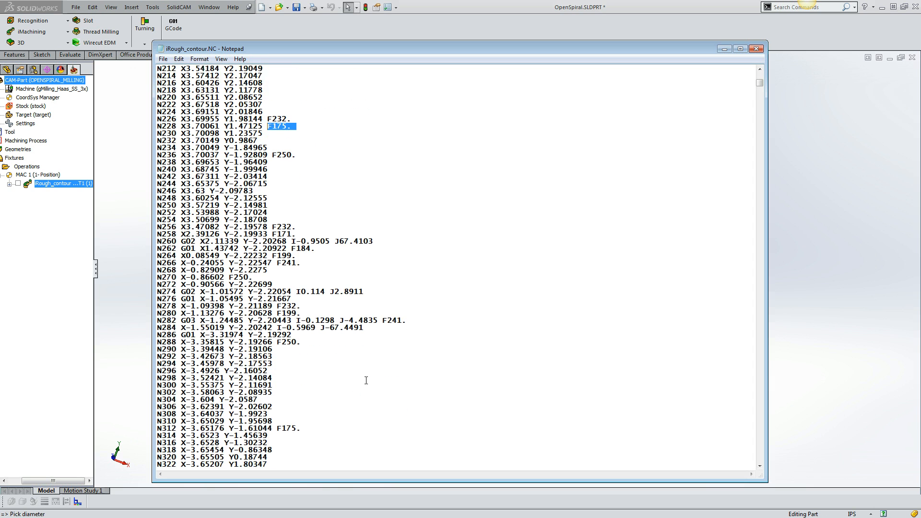
scroll(down, 3)
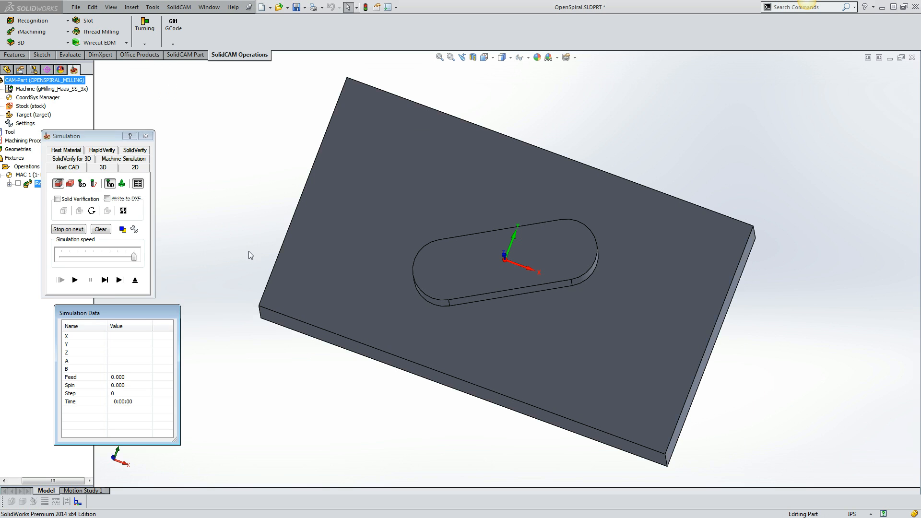
Replay the iRough_contour roughing toolpath simulation from the Host CAD tab
click(73, 280)
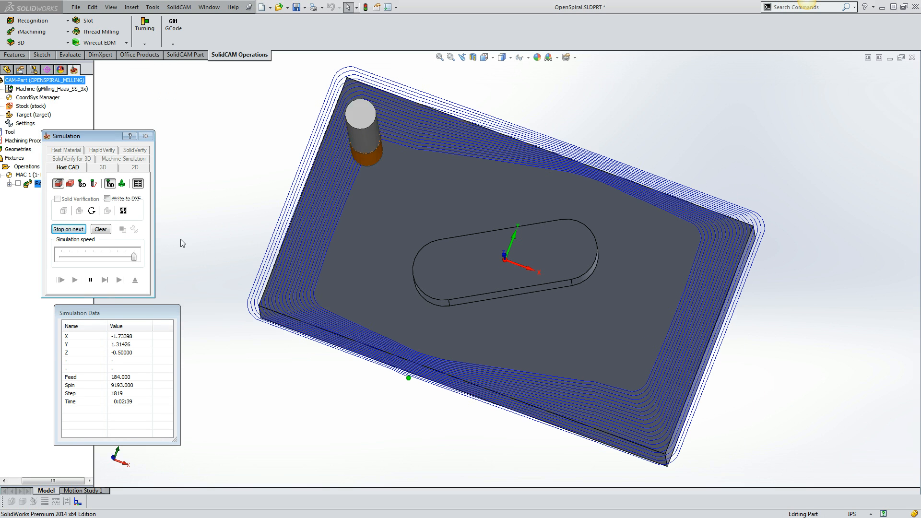
click(73, 280)
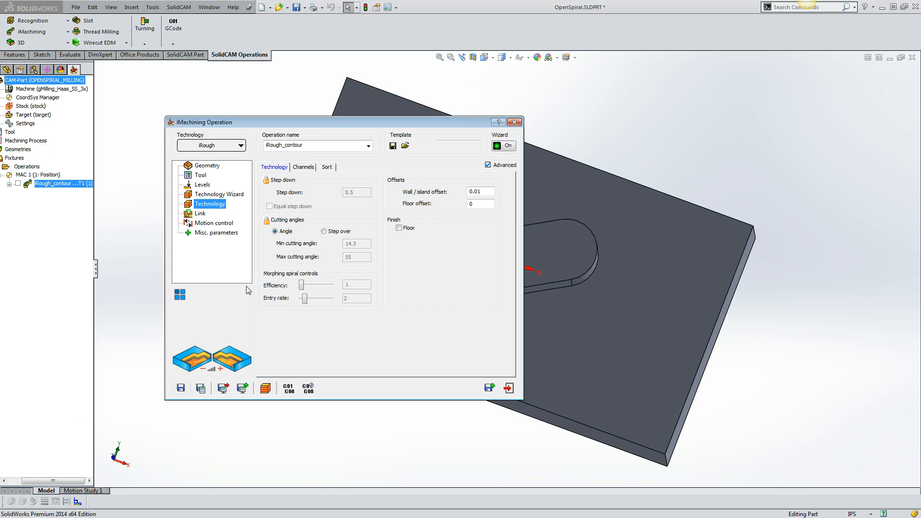
mouse_move(374, 304)
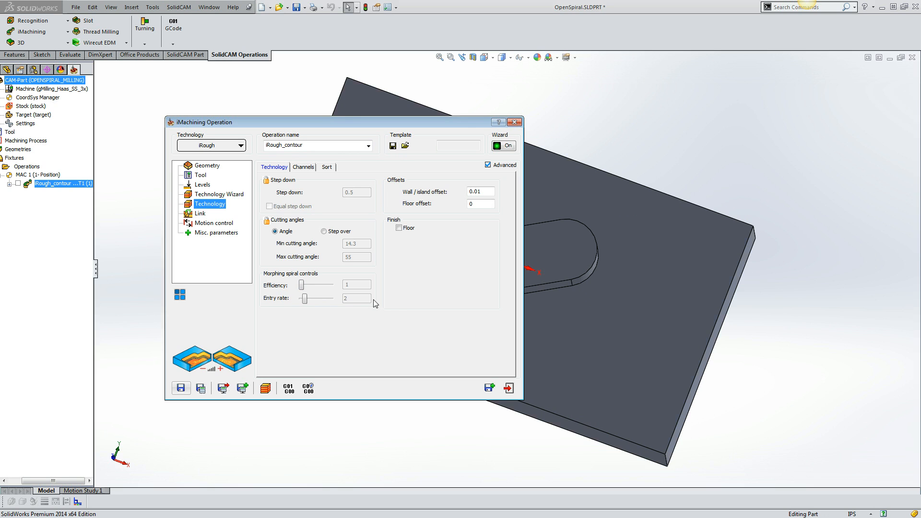
mouse_move(221, 167)
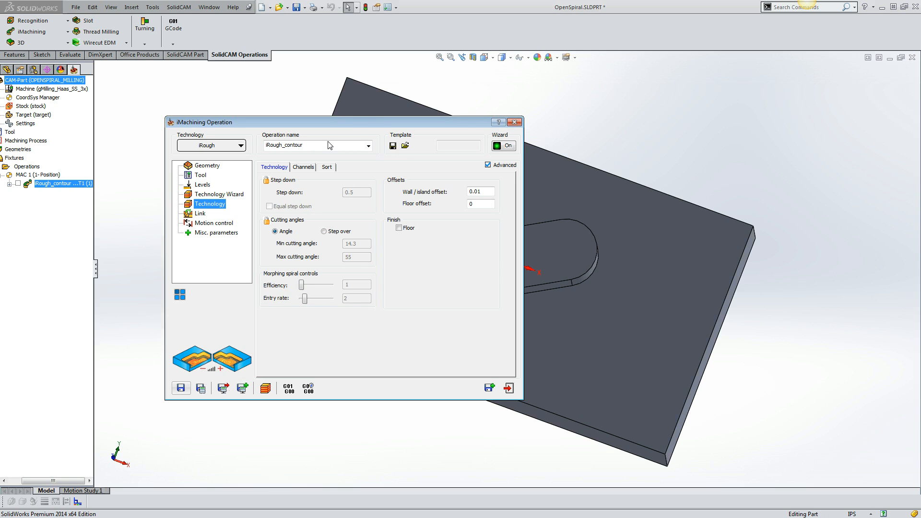
mouse_move(490, 387)
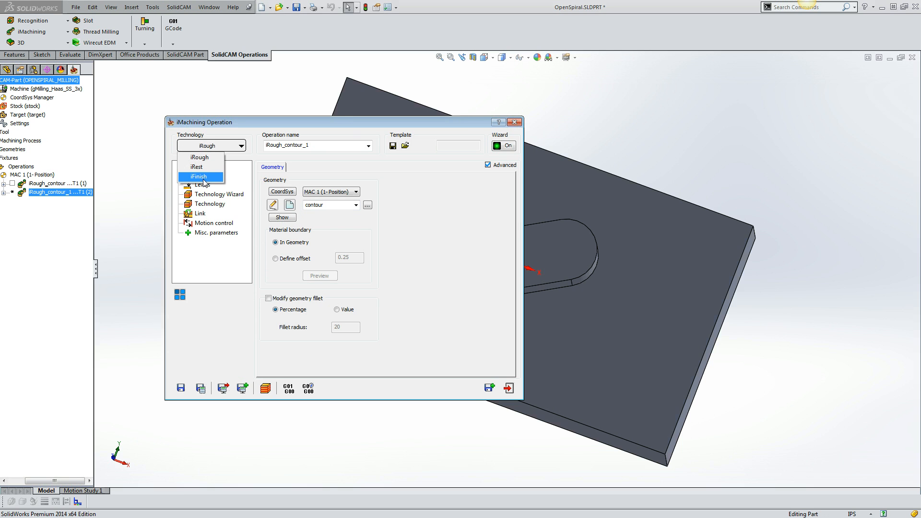
Switch the copied operation to iFinish technology, calculate it, and play its finishing simulation
click(198, 176)
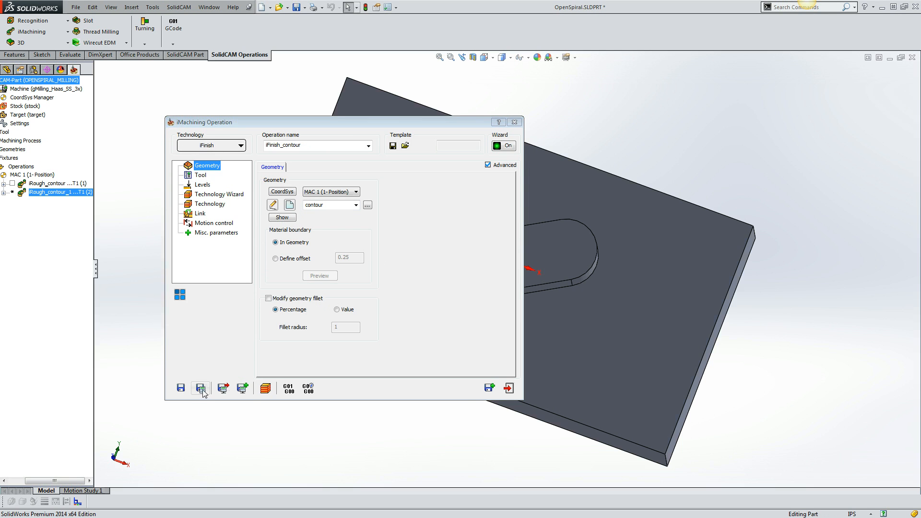
click(200, 387)
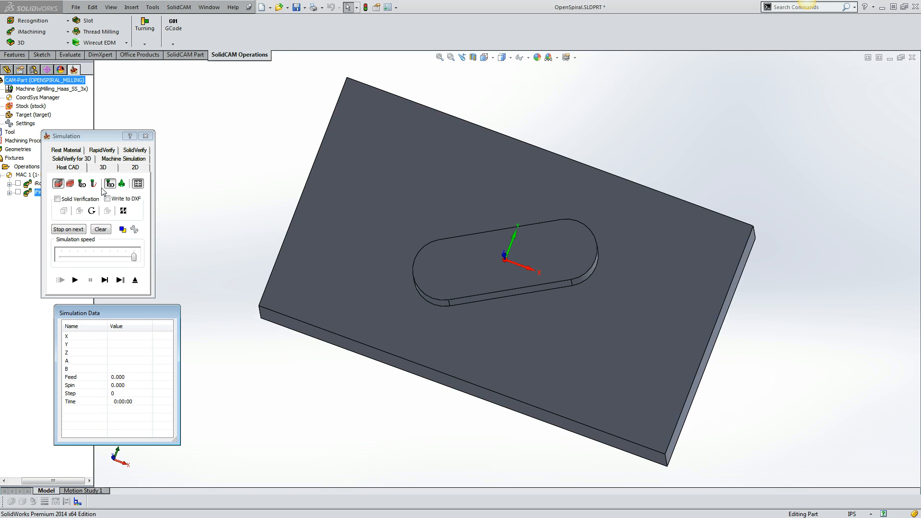
click(75, 279)
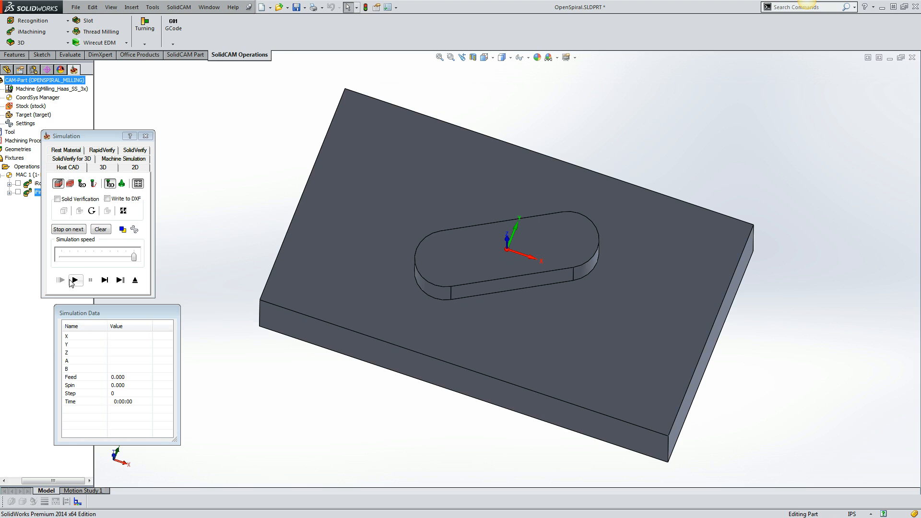
click(75, 280)
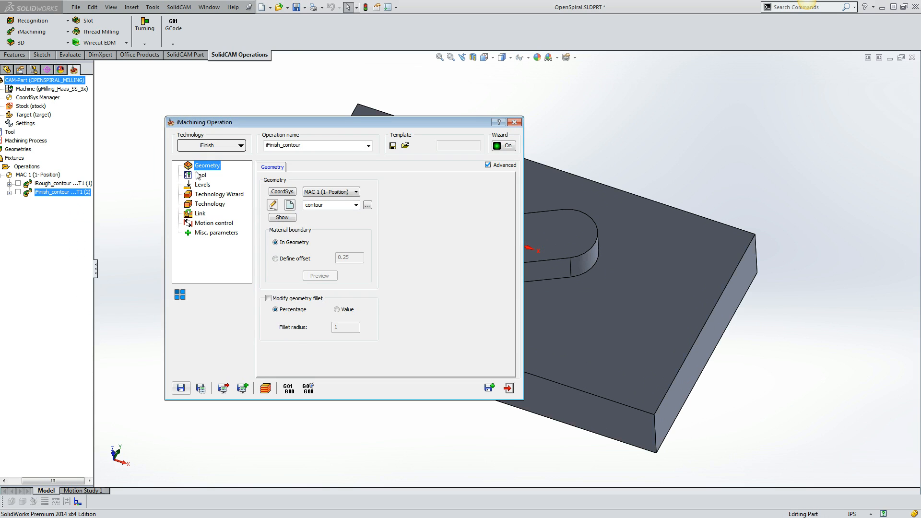
Show the iFinish tool data: 0.5-inch end mill, feed 129, spin 9193 rpm
click(200, 176)
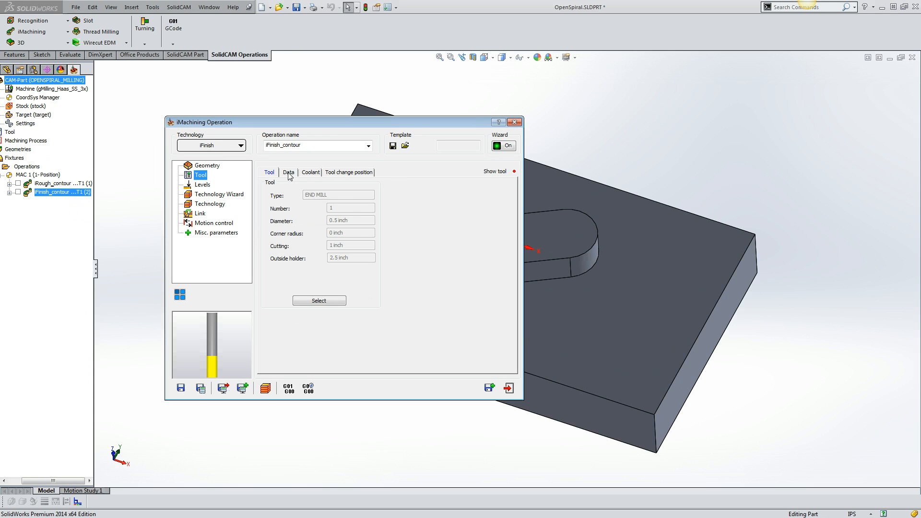
click(289, 172)
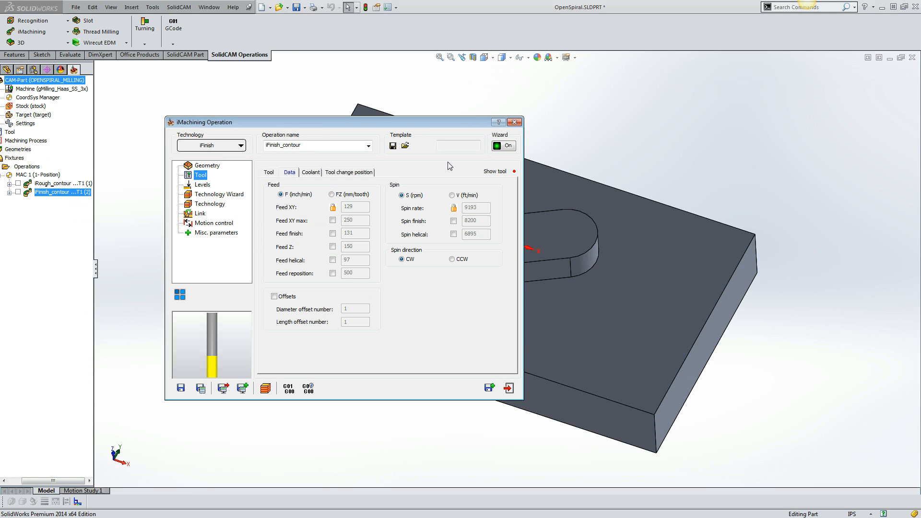
mouse_move(467, 298)
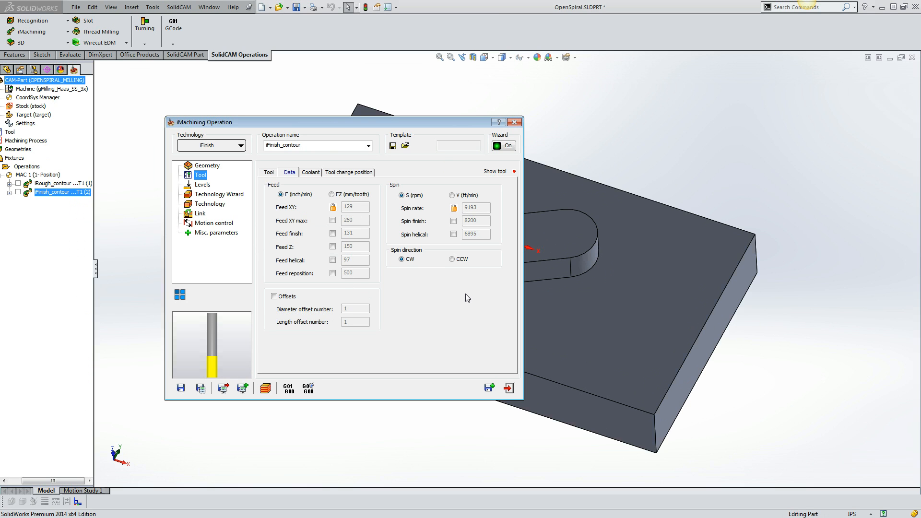
mouse_move(460, 285)
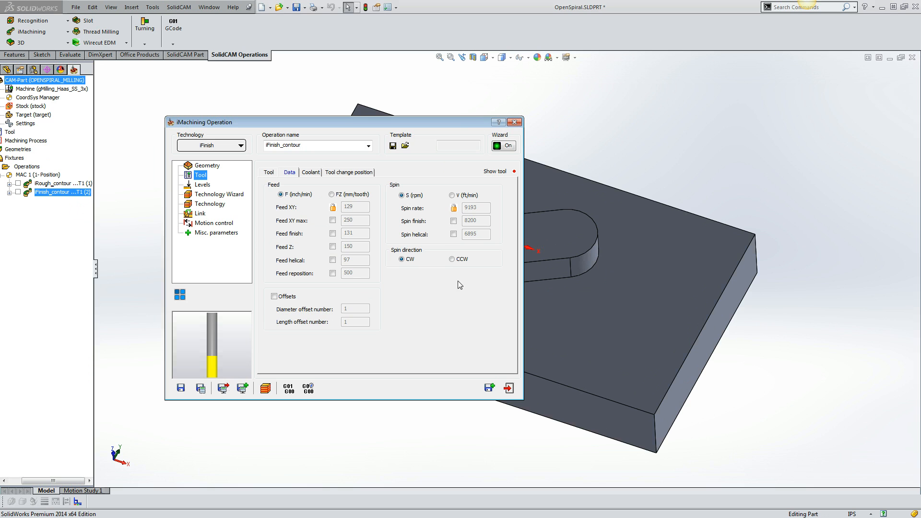
mouse_move(316, 213)
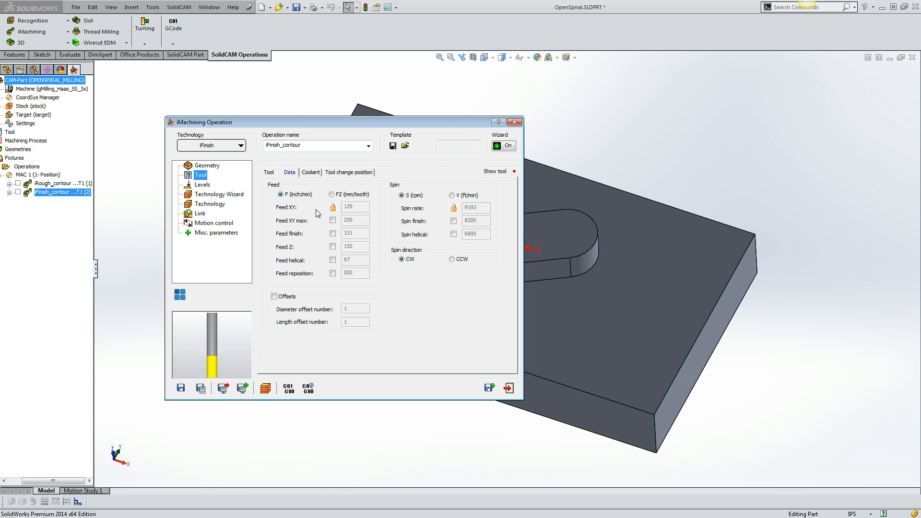
mouse_move(357, 218)
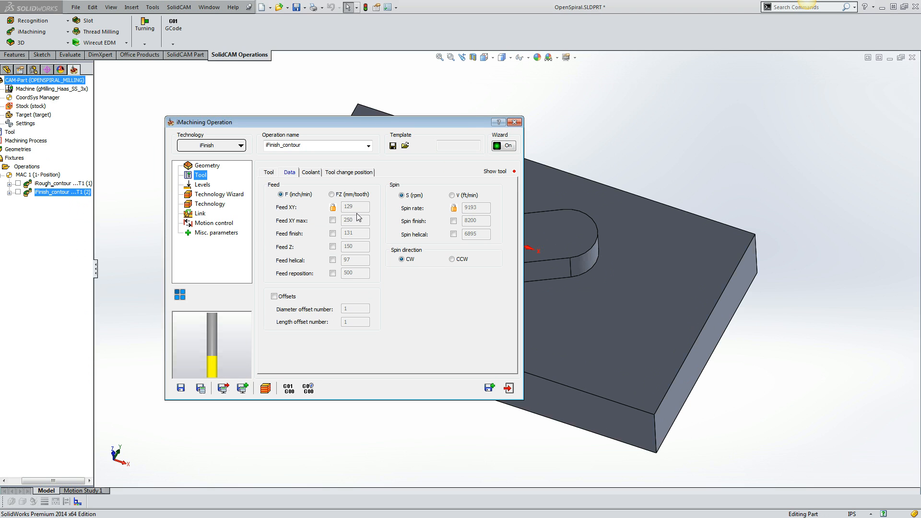
mouse_move(317, 280)
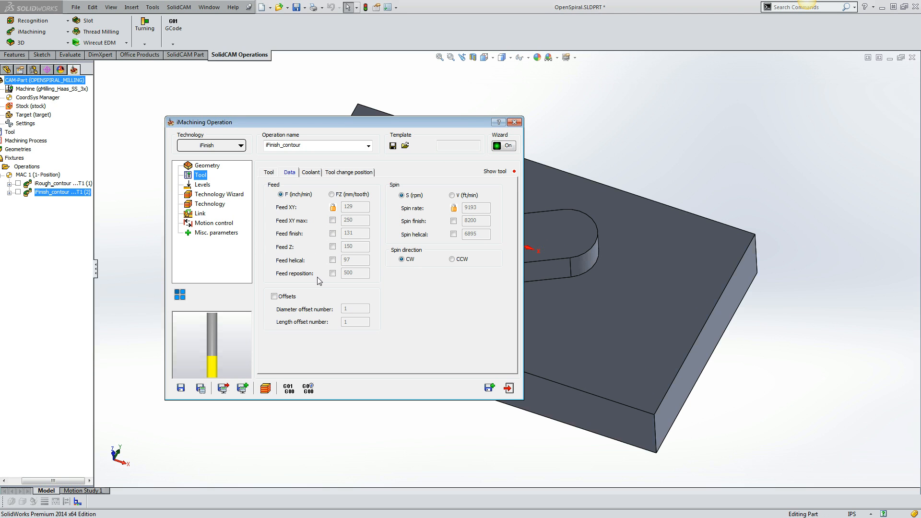
mouse_move(213, 202)
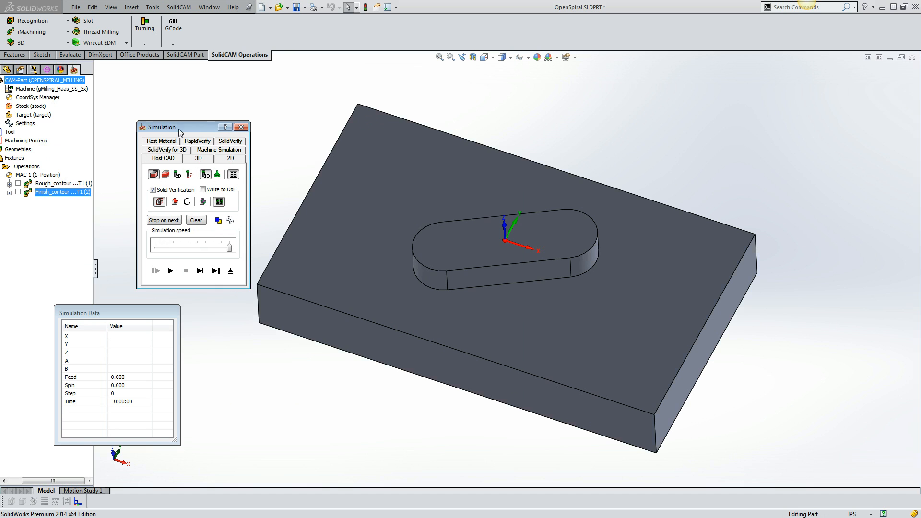
Play a solid-verification simulation of the roughing and finishing operations together
click(58, 183)
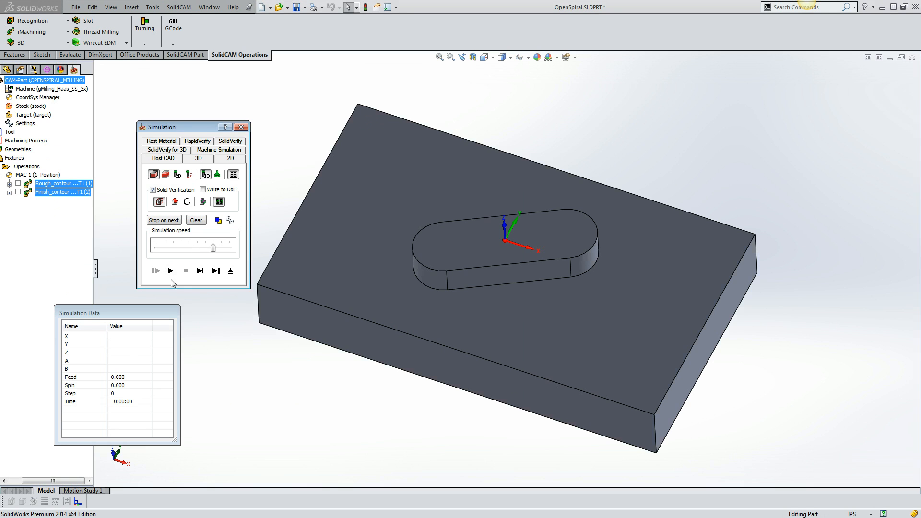
click(170, 270)
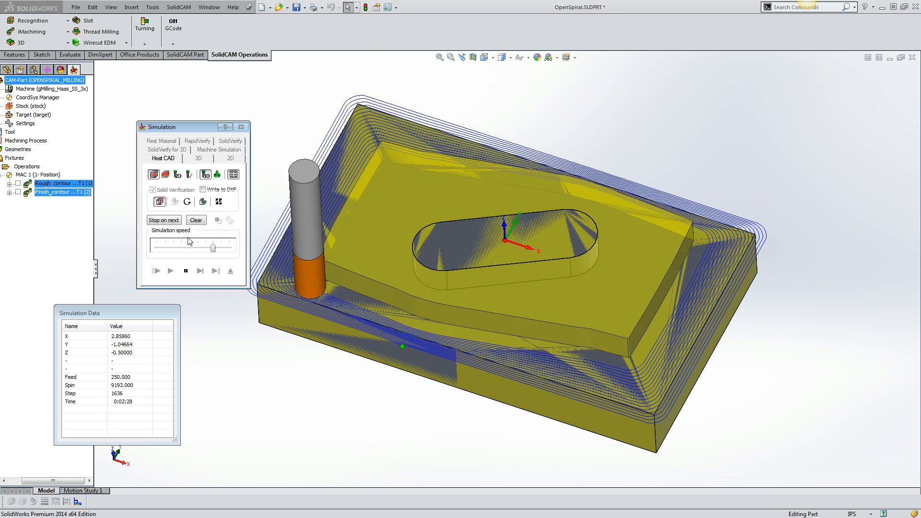
click(170, 270)
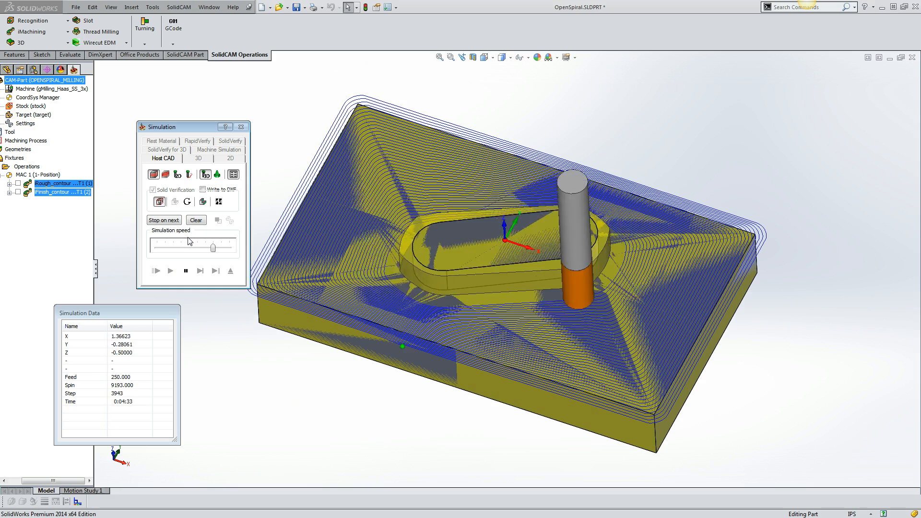
click(170, 271)
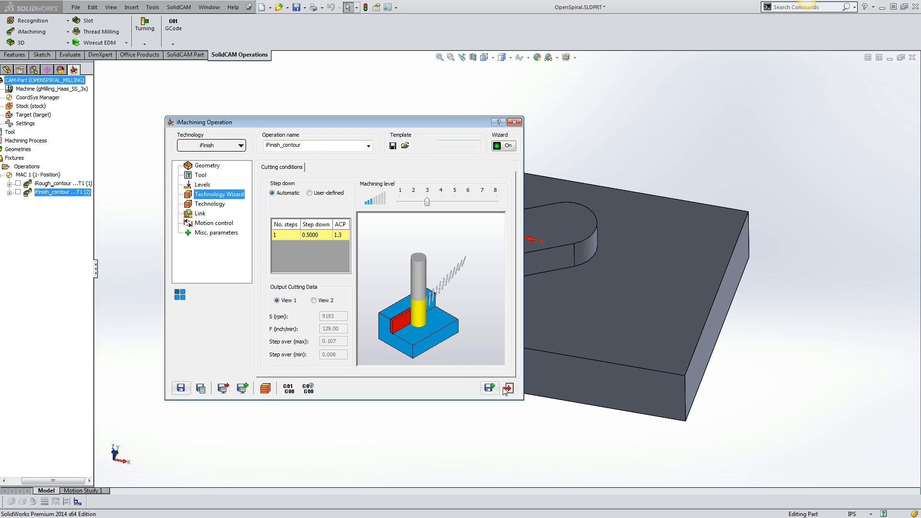
Exit the iFinish_contour iMachining Operation dialog
click(507, 388)
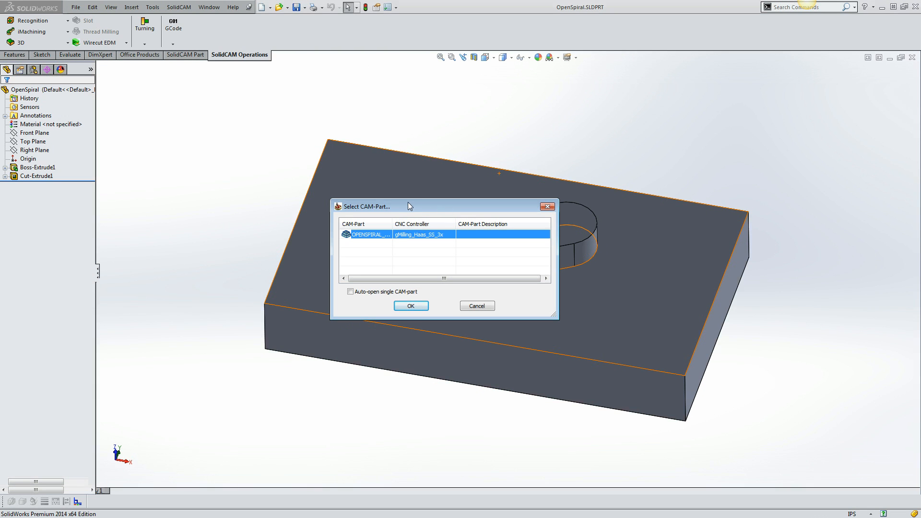
mouse_move(395, 236)
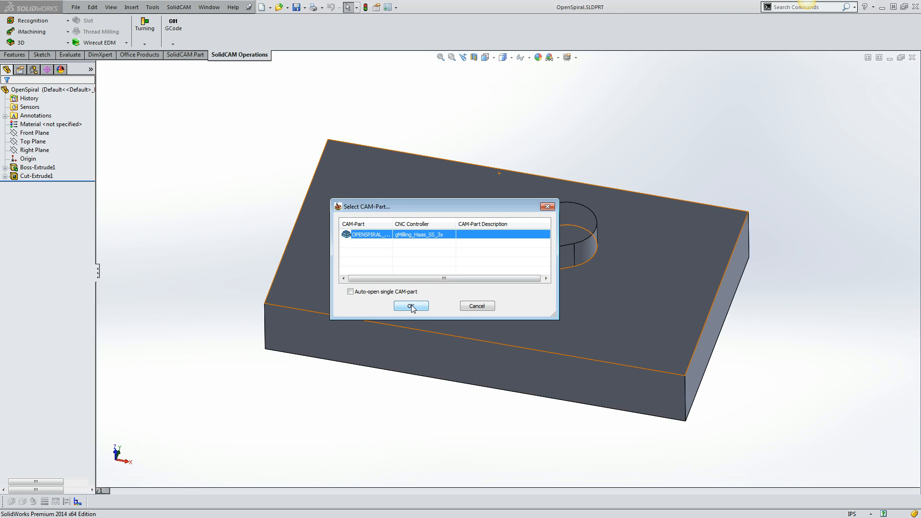
Open the OPENSPIRAL CAM-Part from the Select CAM-Part dialog
click(411, 307)
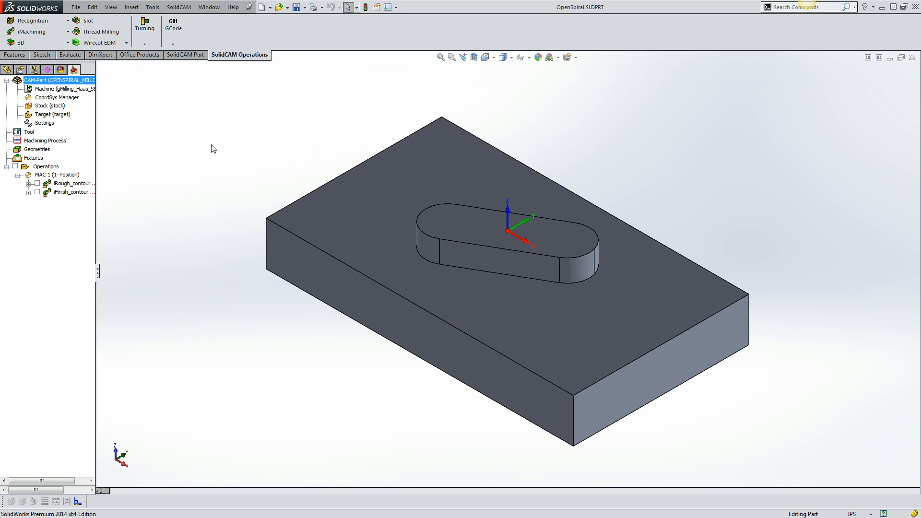